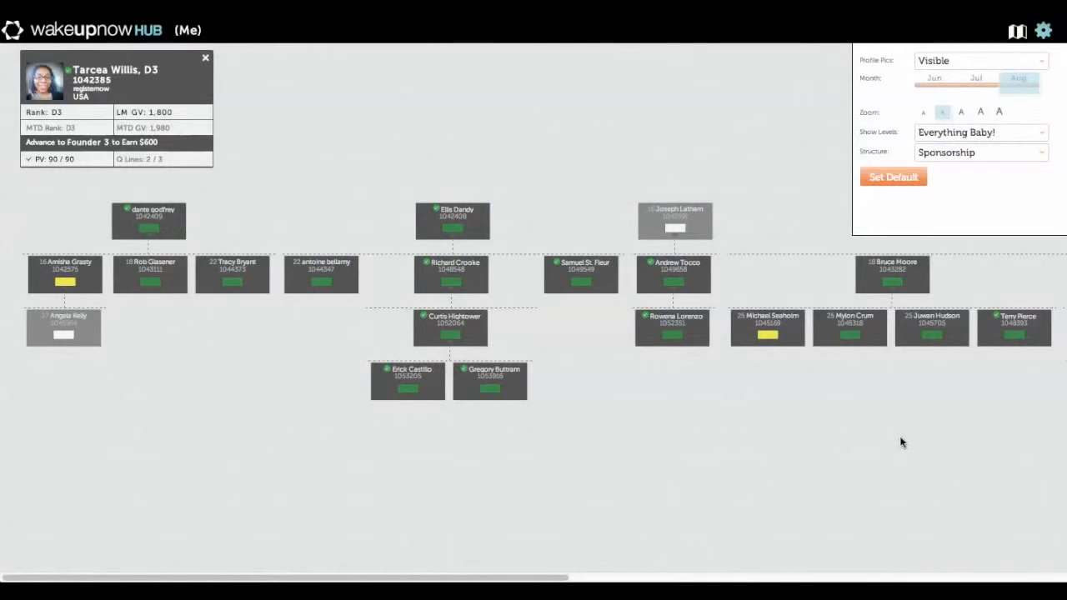
pyautogui.moveTo(790, 65)
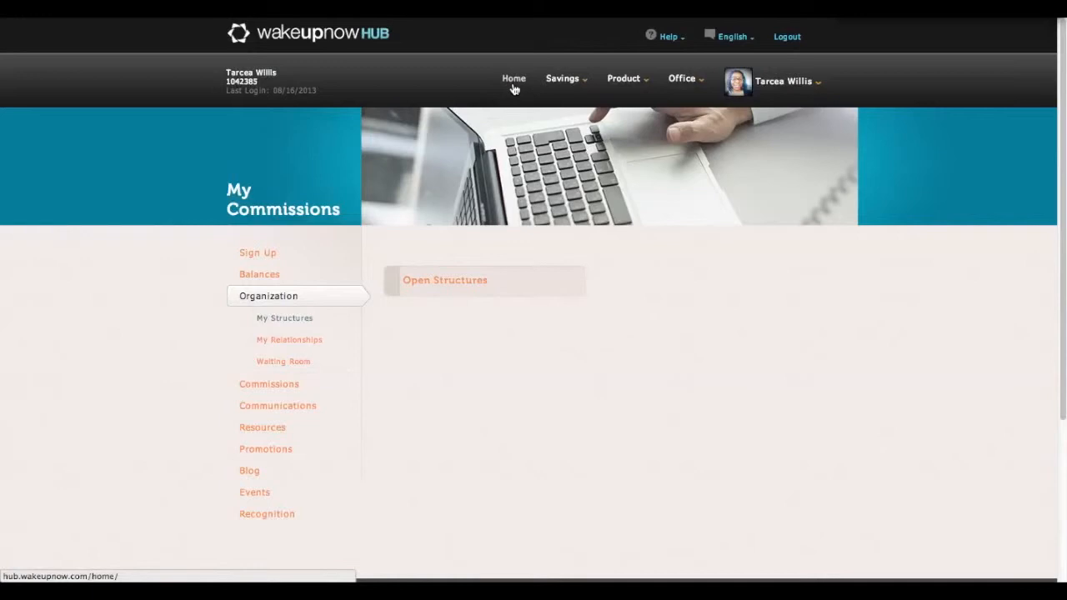
pyautogui.moveTo(734, 239)
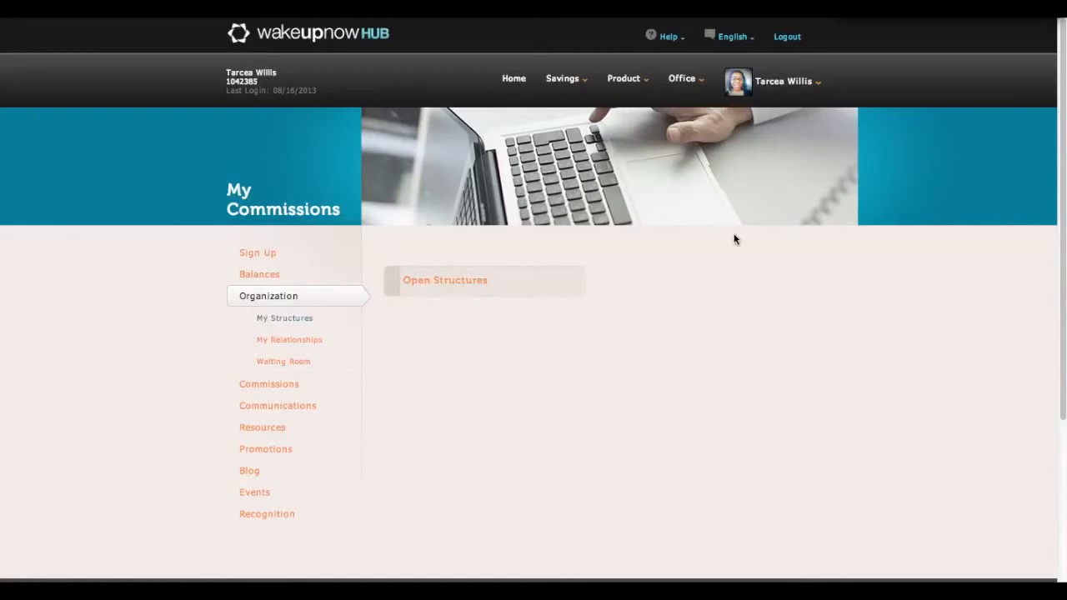
# Choose Travel under the Savings menu and open the Vacation Club introductory video
pyautogui.click(623, 78)
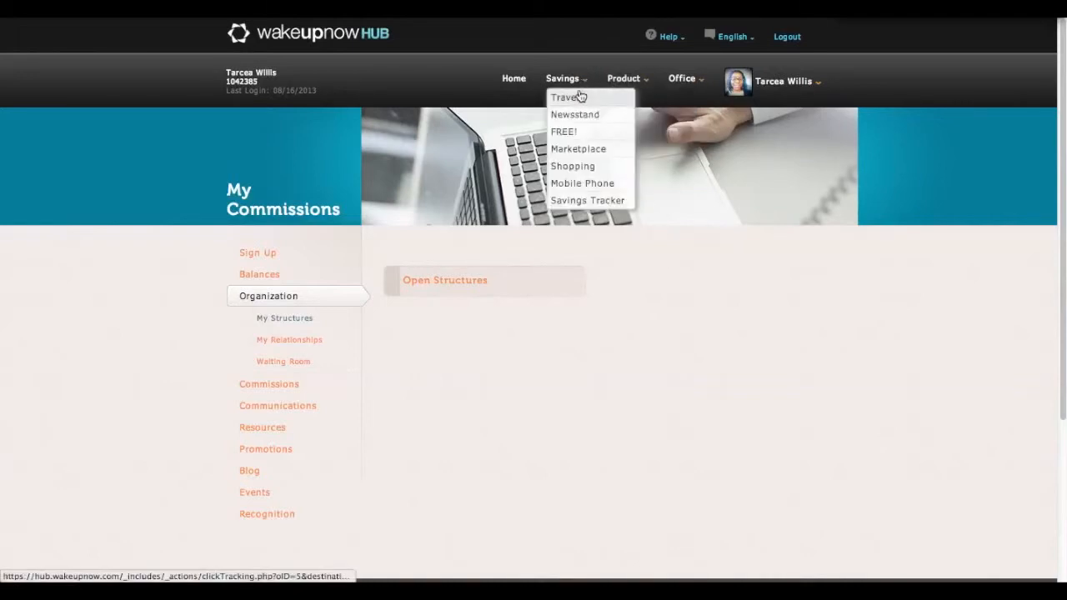
pyautogui.click(564, 97)
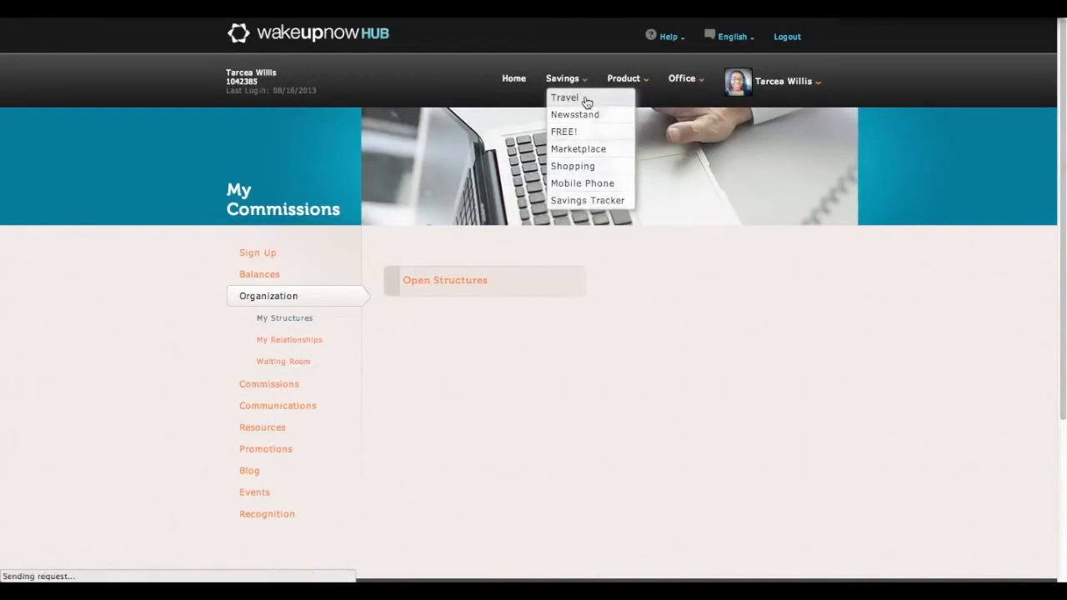
pyautogui.click(564, 97)
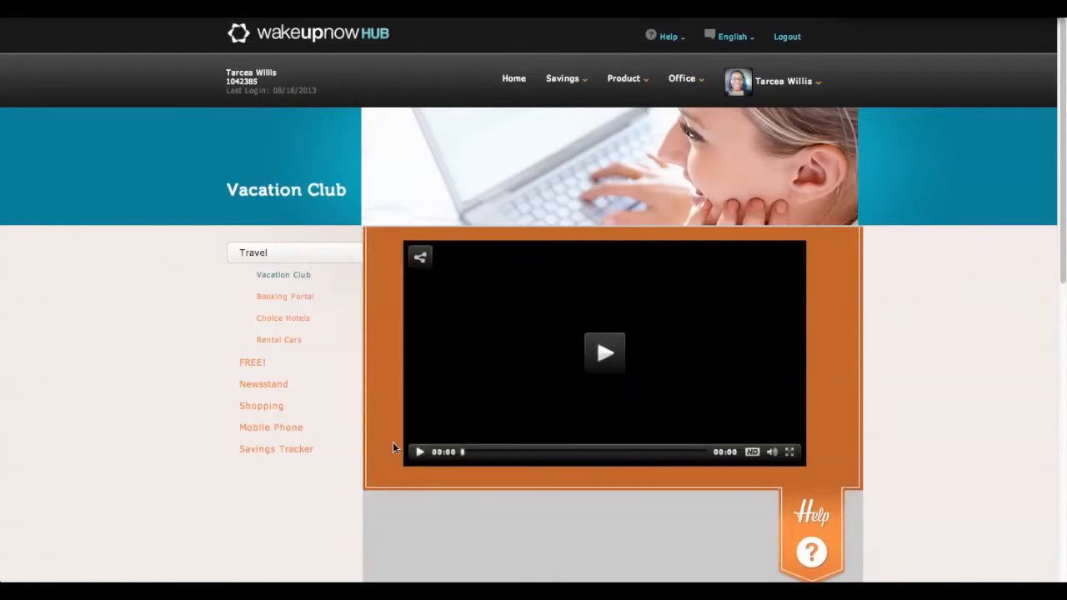
pyautogui.click(604, 352)
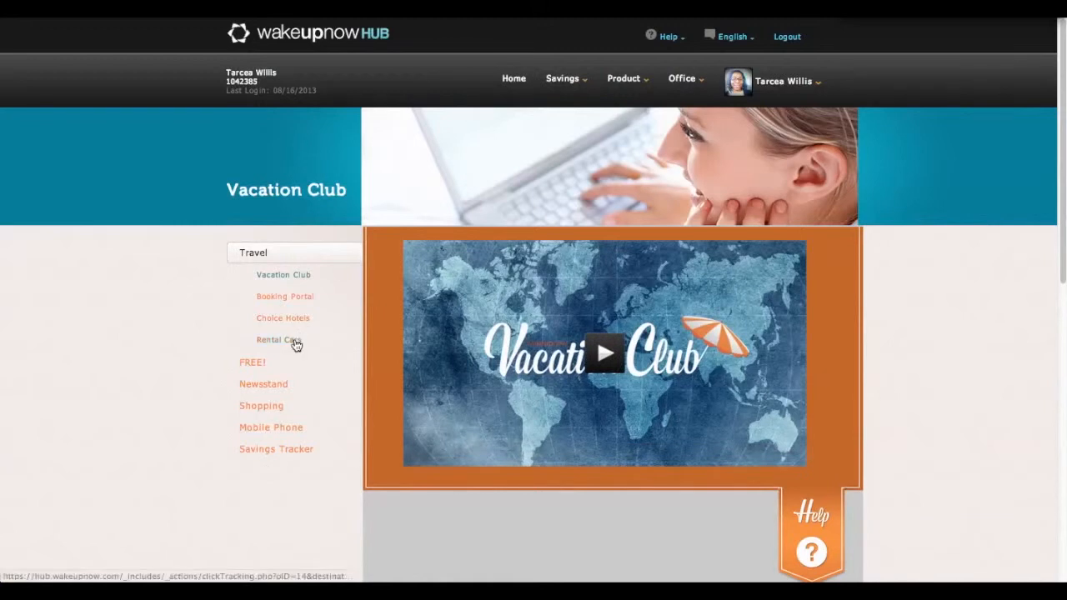
pyautogui.moveTo(297, 345)
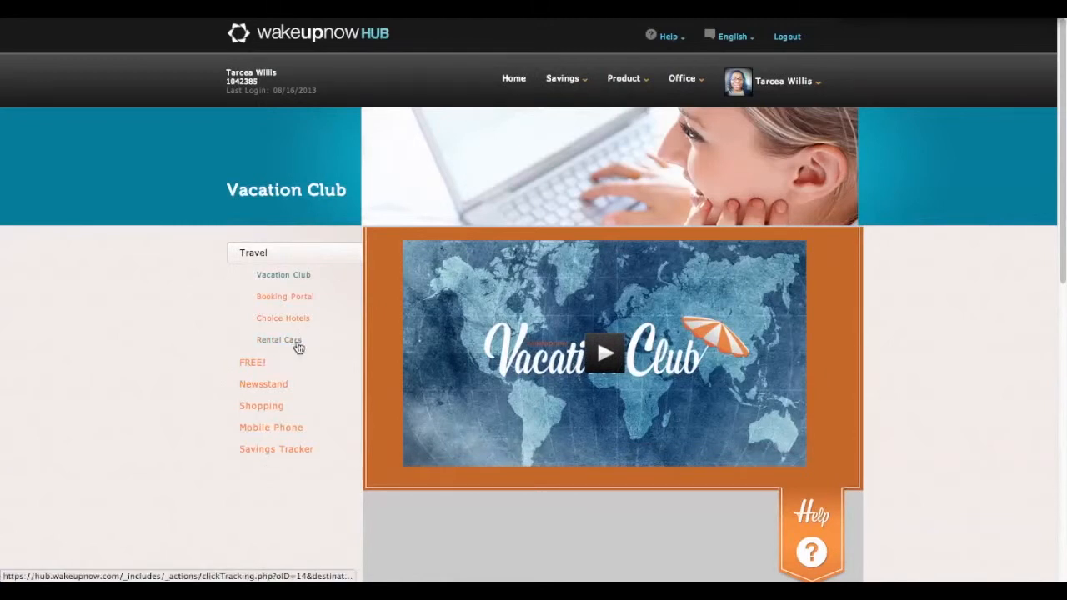
pyautogui.moveTo(279, 339)
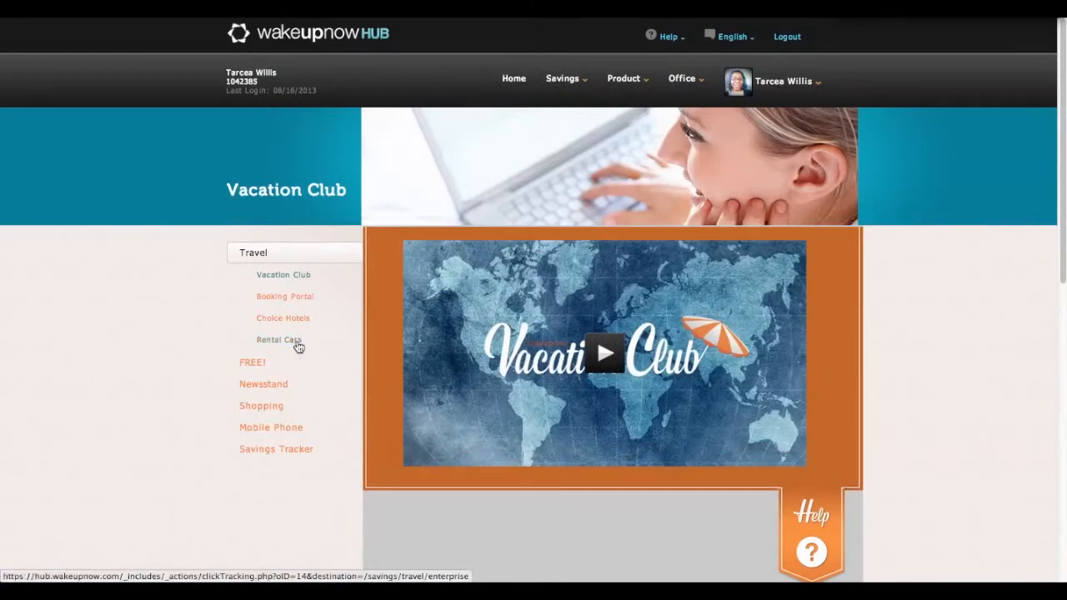
pyautogui.moveTo(292, 362)
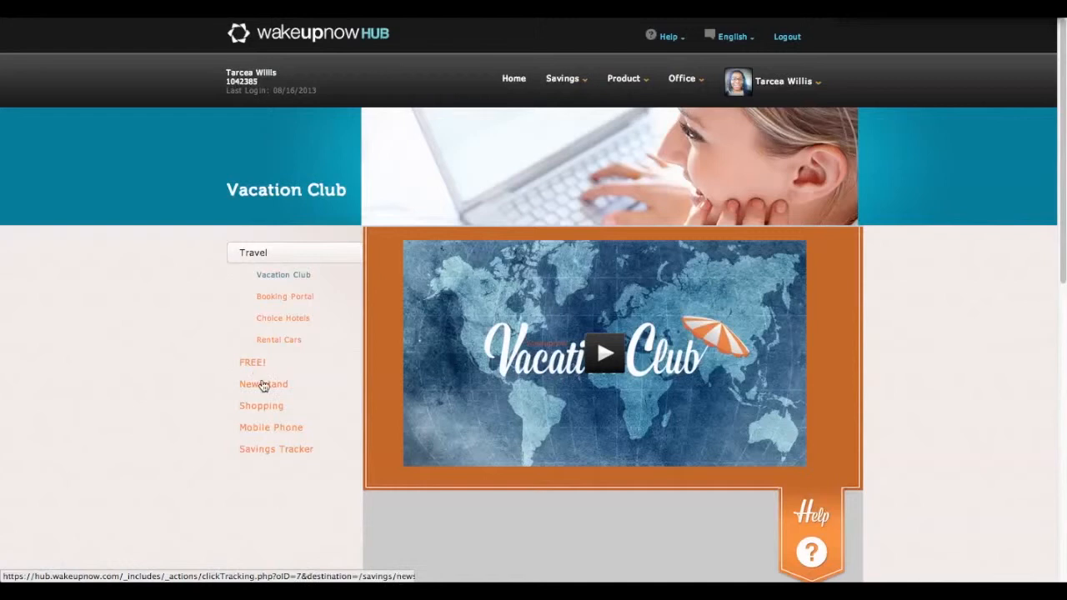
pyautogui.moveTo(264, 384)
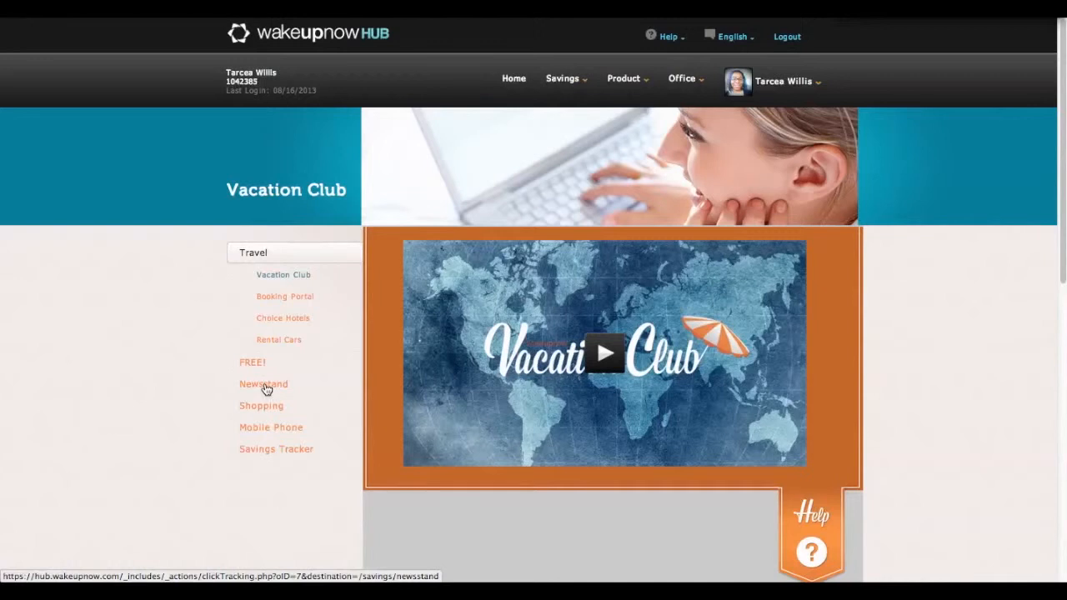
pyautogui.moveTo(275, 411)
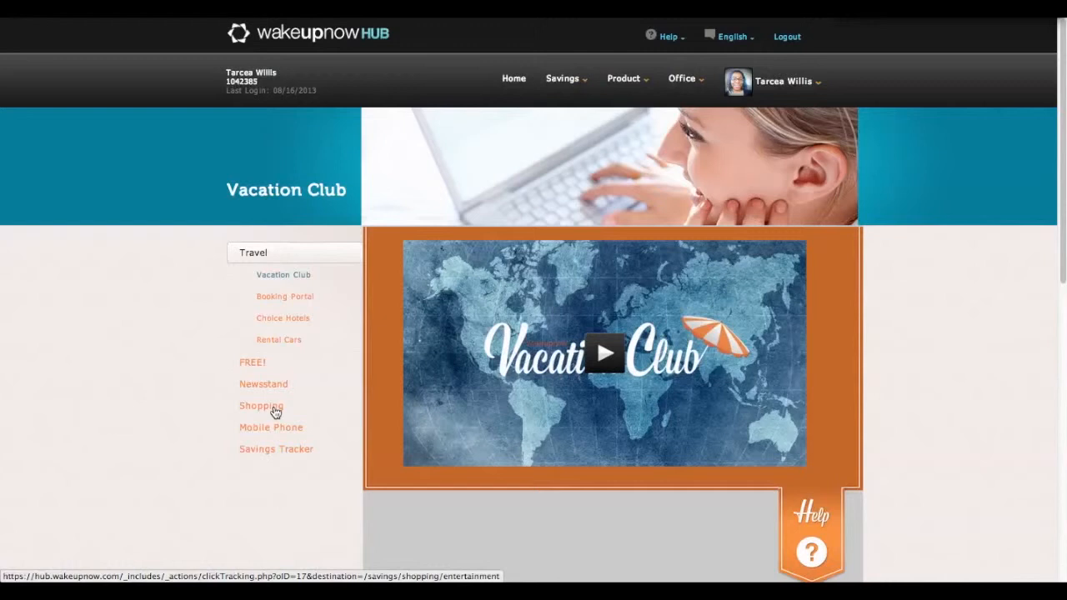
pyautogui.moveTo(281, 414)
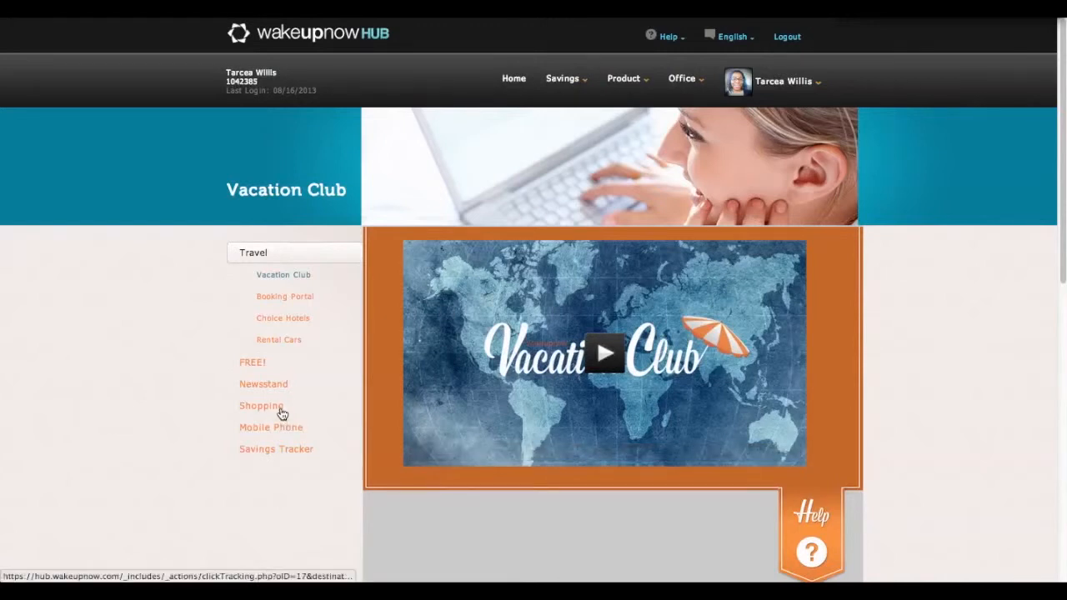
pyautogui.moveTo(291, 428)
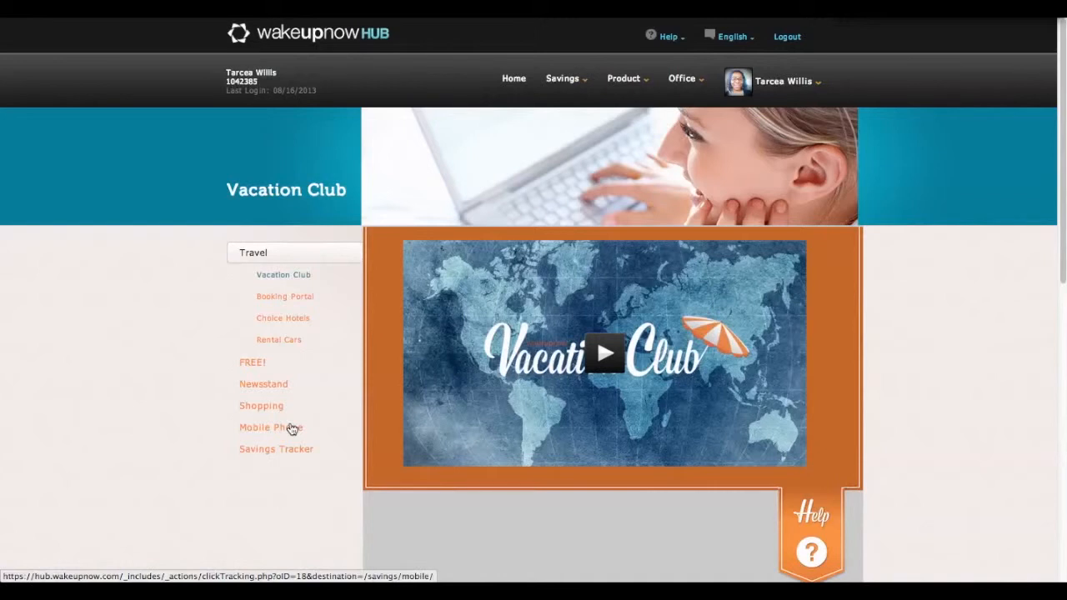
pyautogui.moveTo(514, 190)
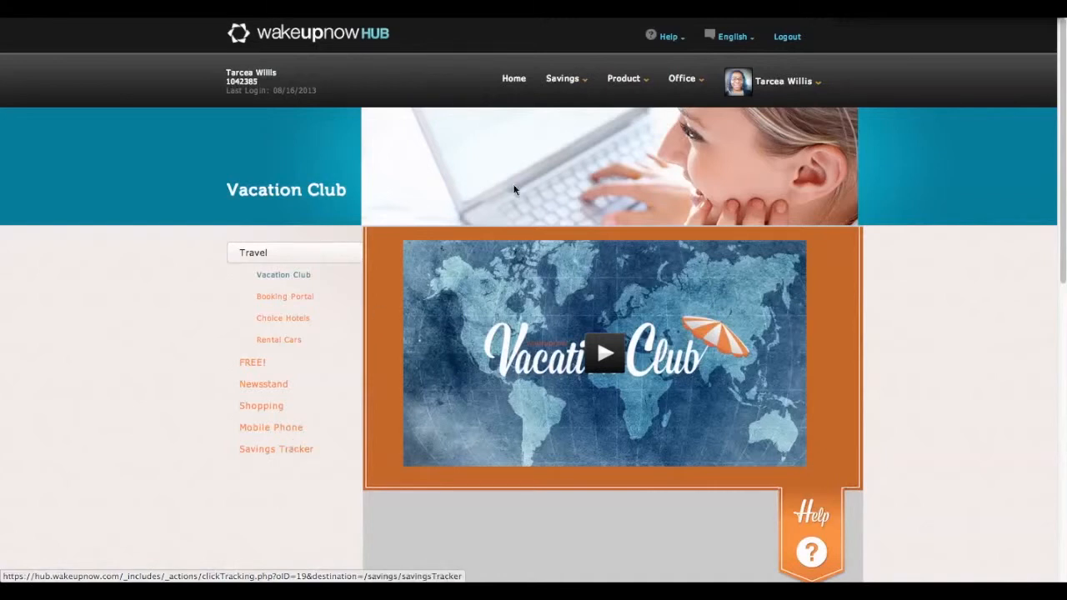
# Open the Organization page, showing Open Structures, from the top menu
pyautogui.click(624, 78)
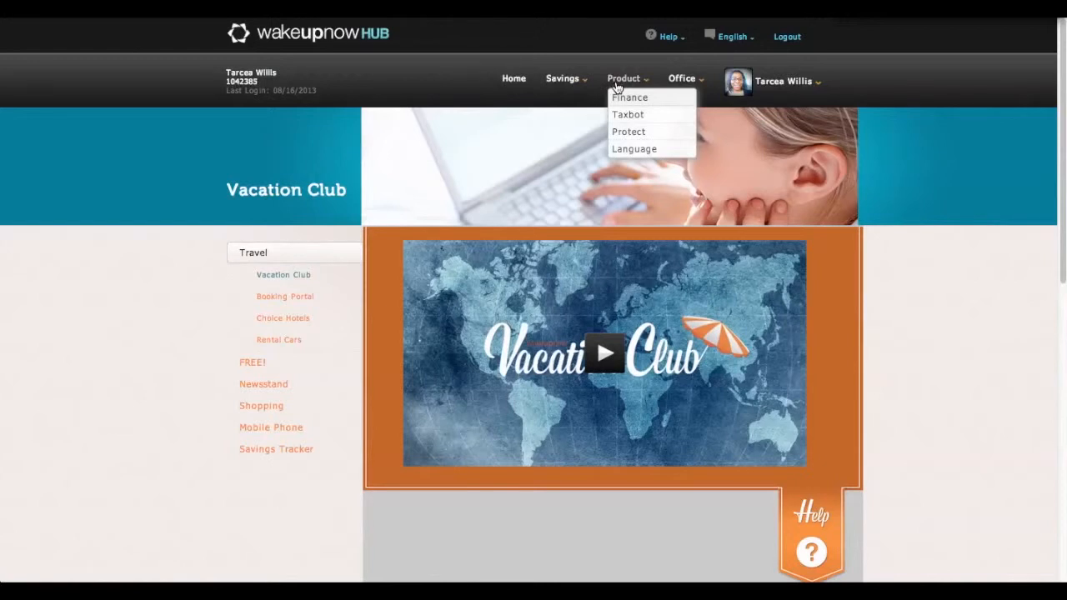
pyautogui.moveTo(621, 87)
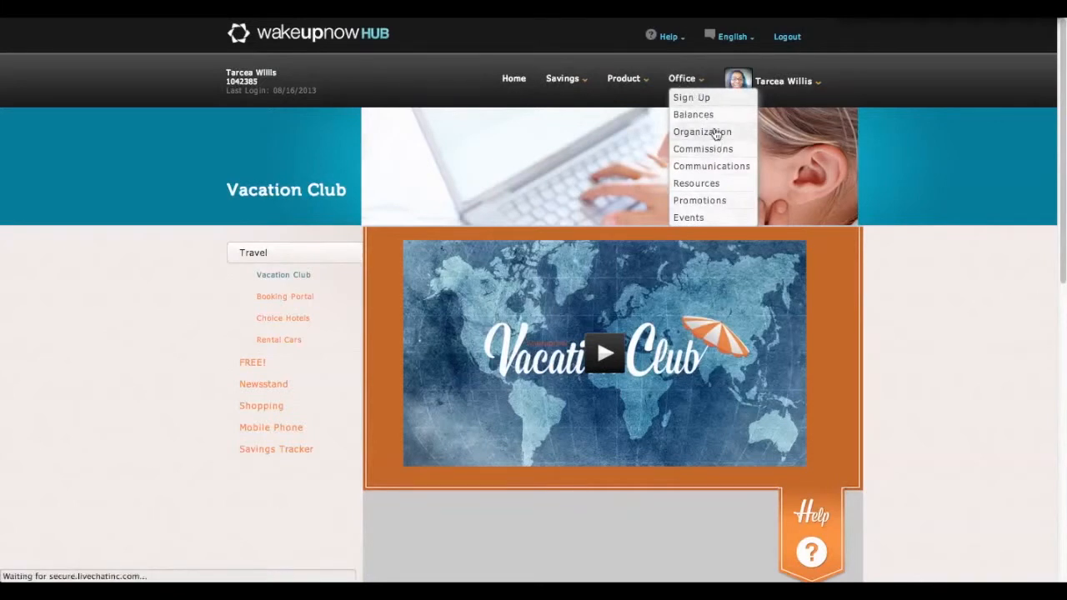
pyautogui.click(702, 132)
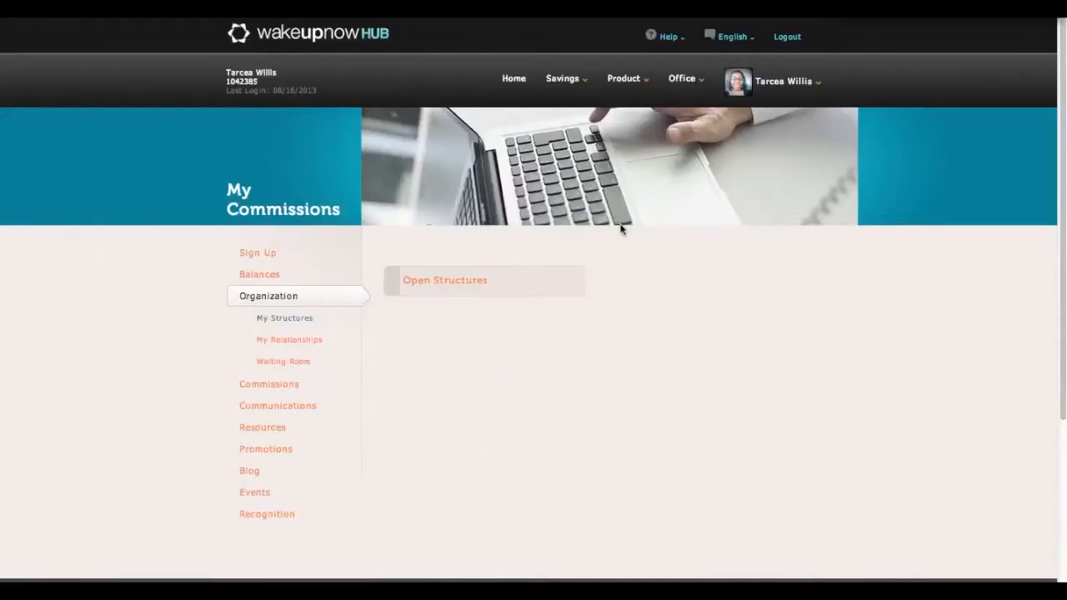
pyautogui.moveTo(540, 238)
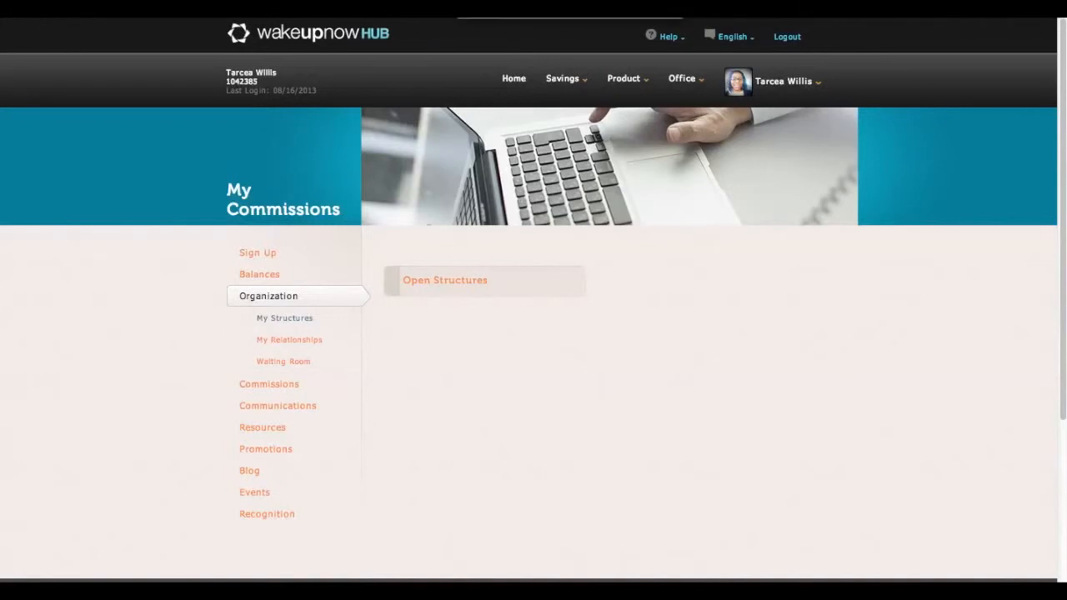
pyautogui.moveTo(282, 361)
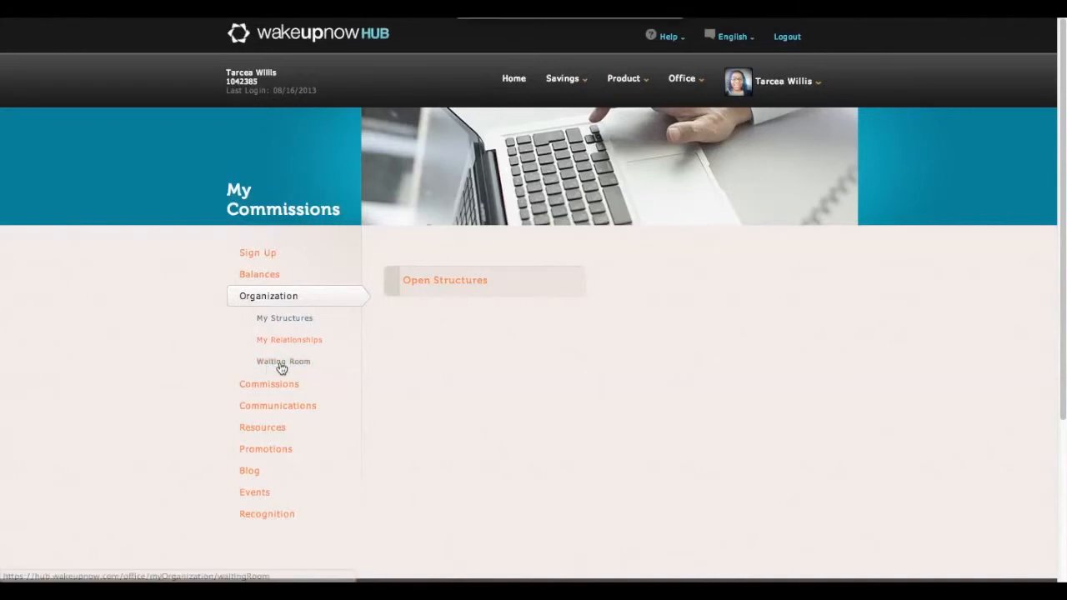
# Open the Waiting Room page and review its placement counts
pyautogui.click(282, 361)
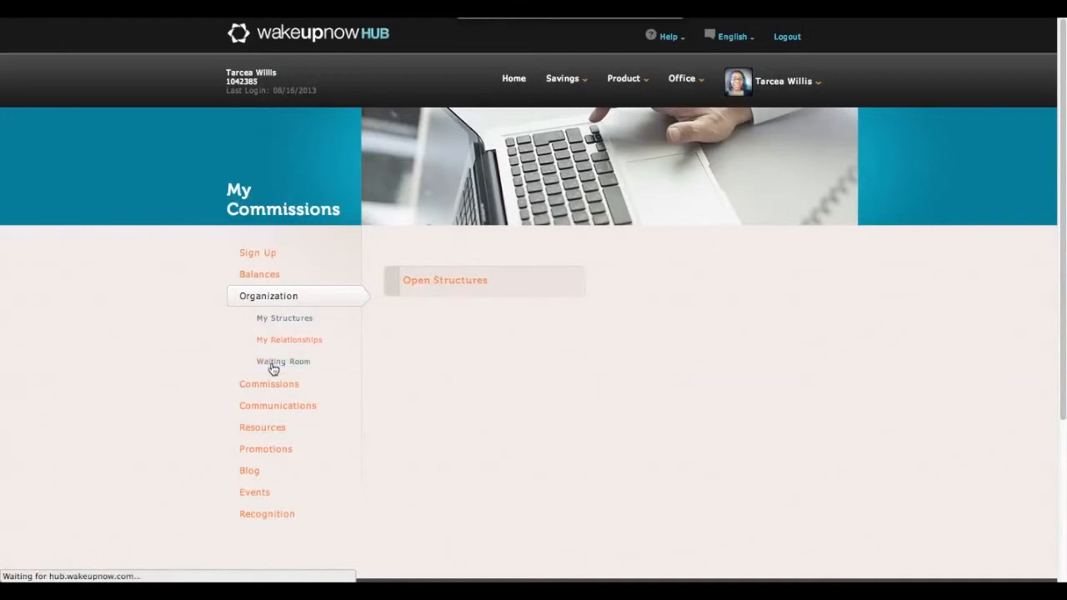
pyautogui.moveTo(100, 360)
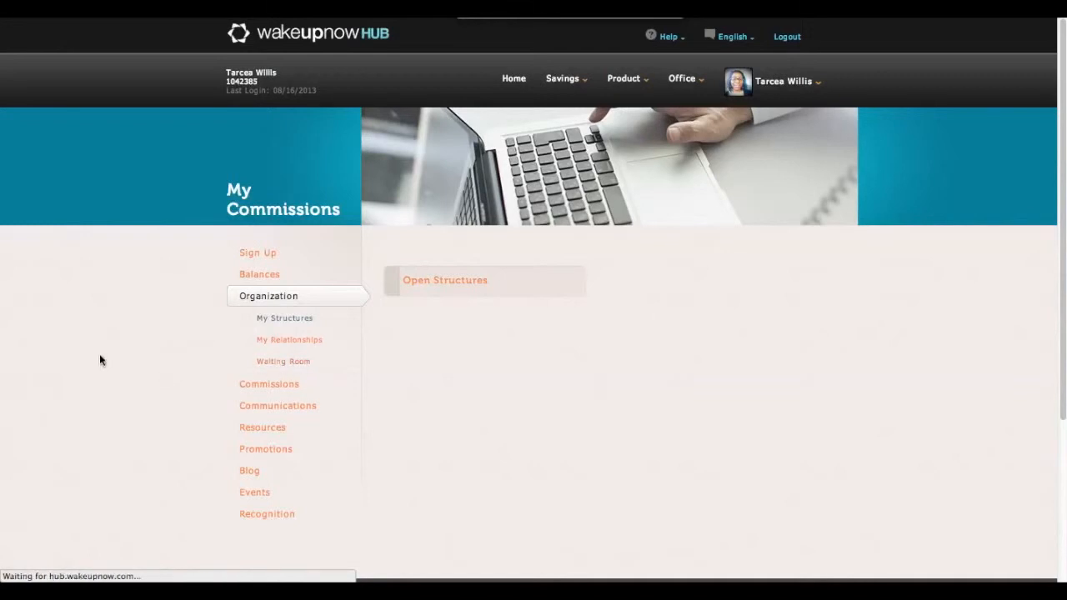
pyautogui.click(283, 361)
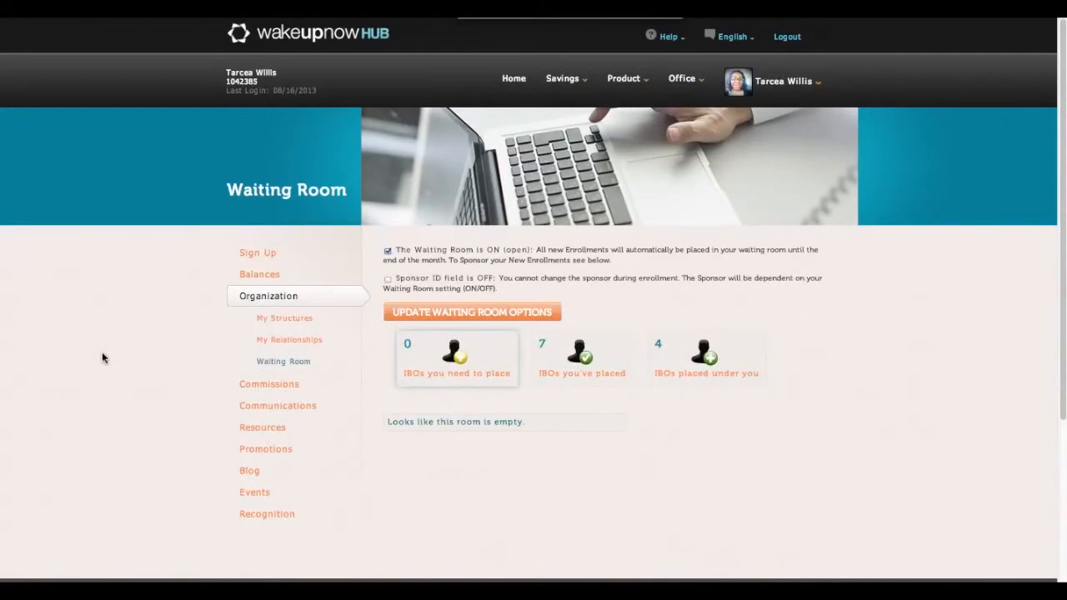
pyautogui.moveTo(107, 344)
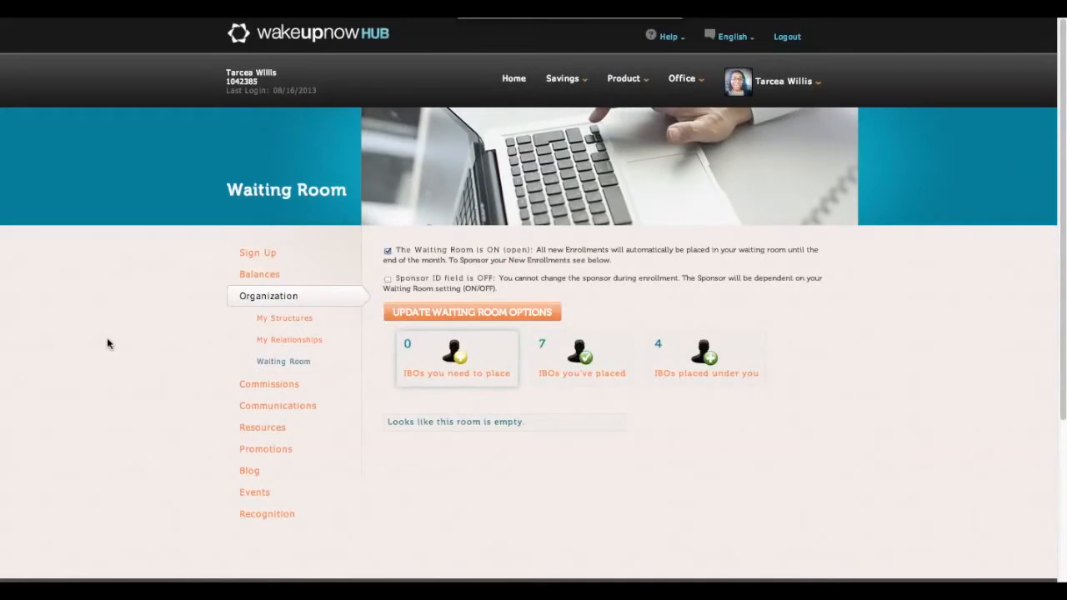
pyautogui.moveTo(104, 334)
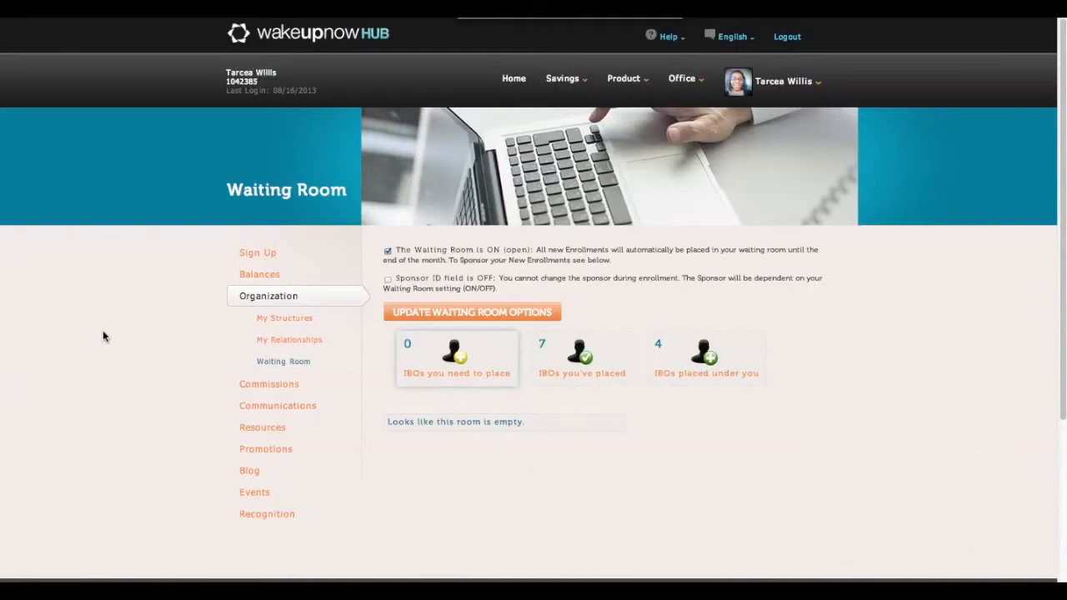
pyautogui.scroll(-3)
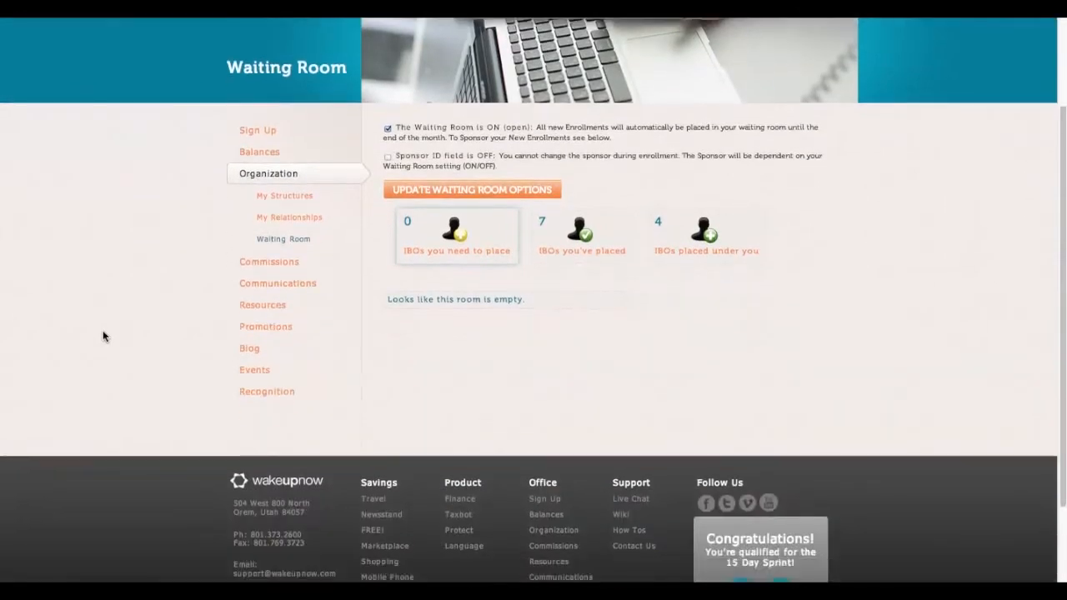
pyautogui.scroll(3)
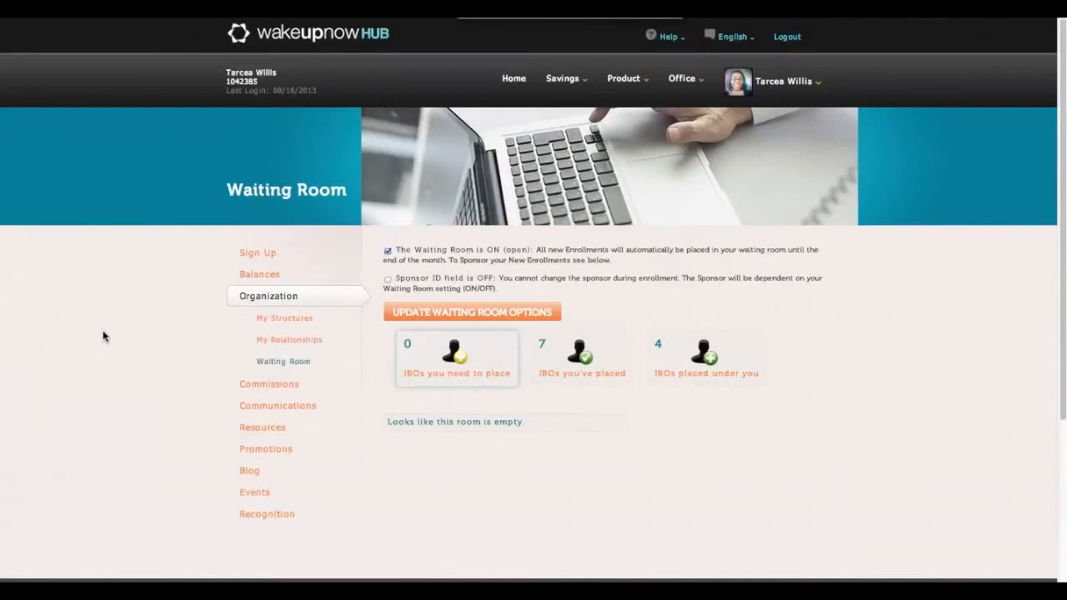
pyautogui.moveTo(490, 485)
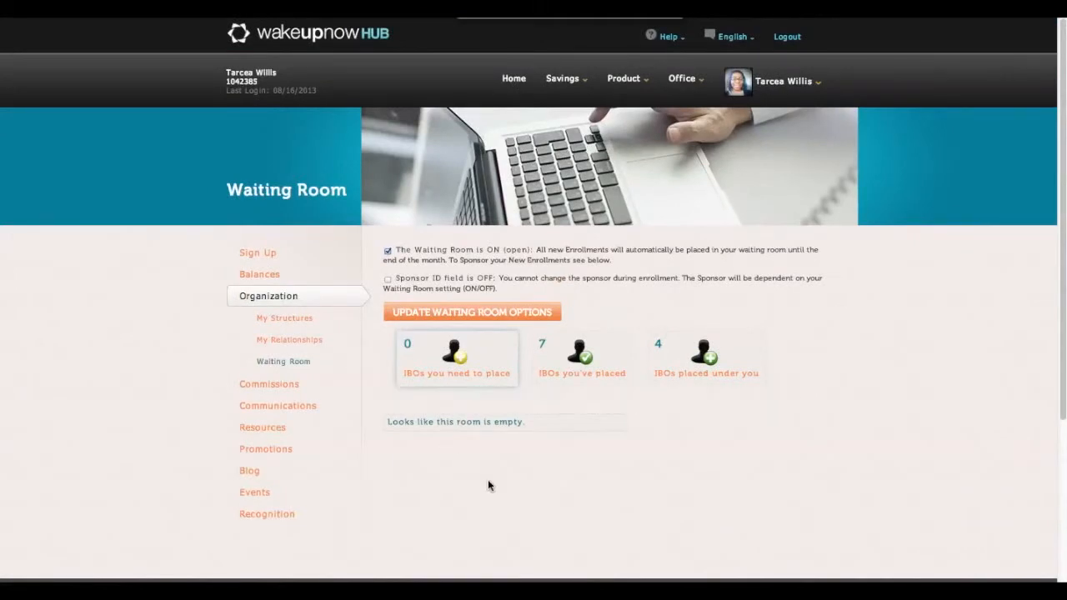
pyautogui.moveTo(499, 490)
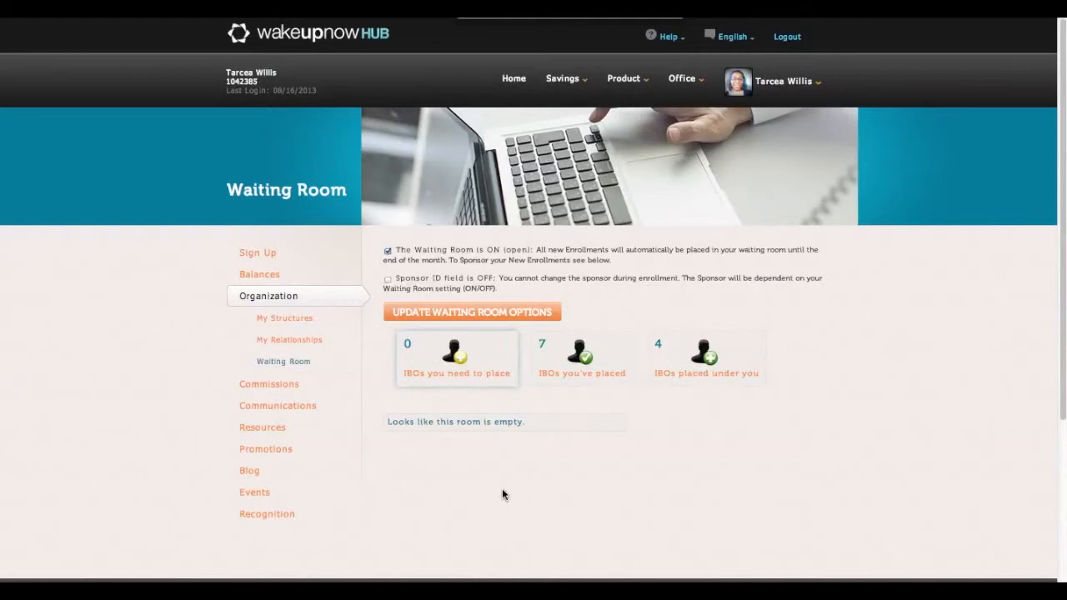
pyautogui.moveTo(512, 486)
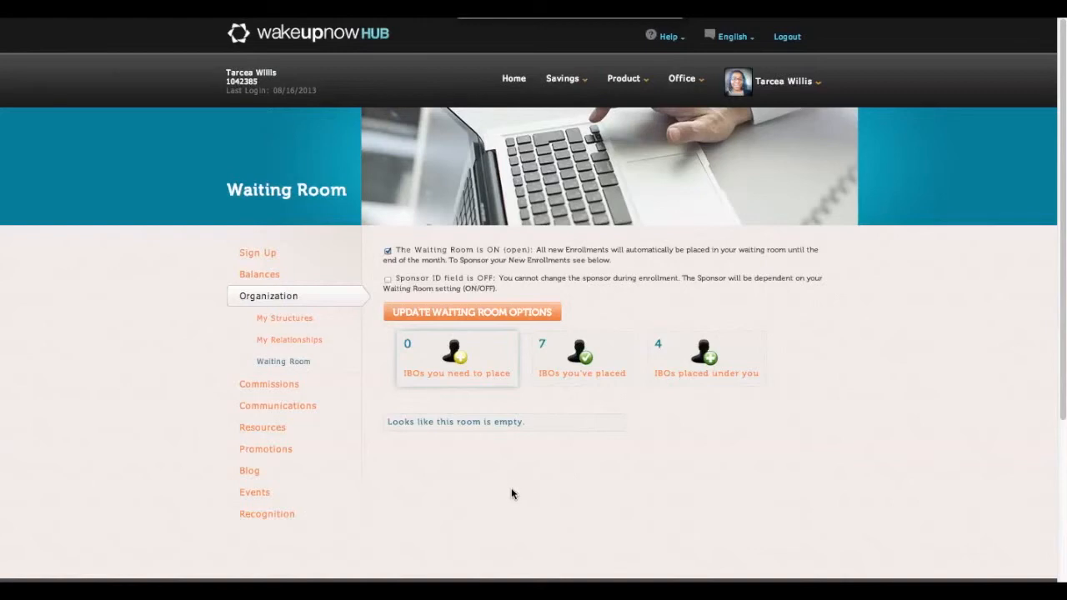
pyautogui.moveTo(505, 492)
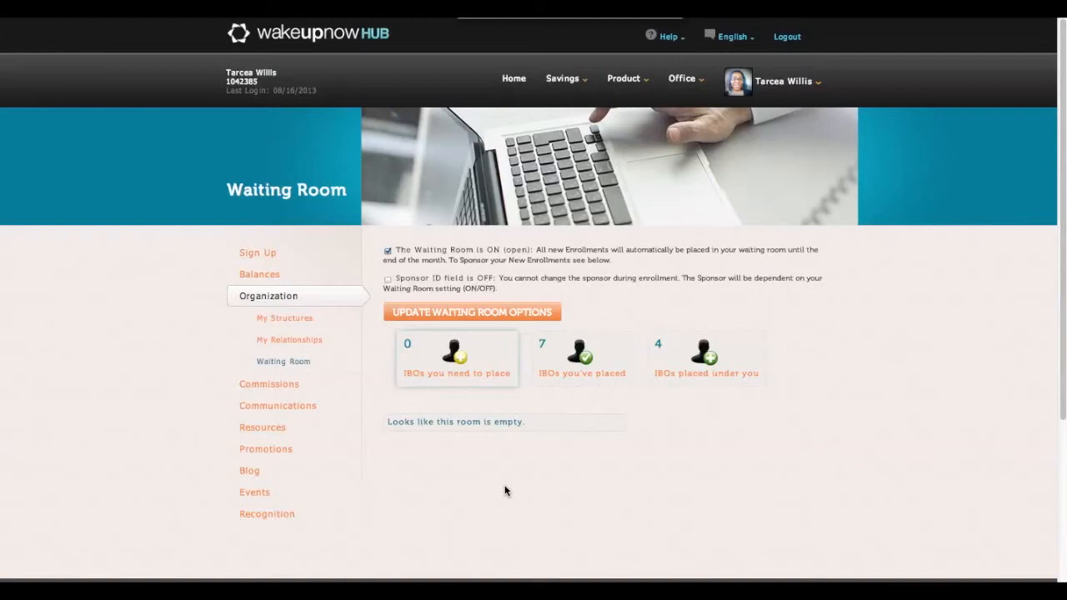
pyautogui.moveTo(543, 399)
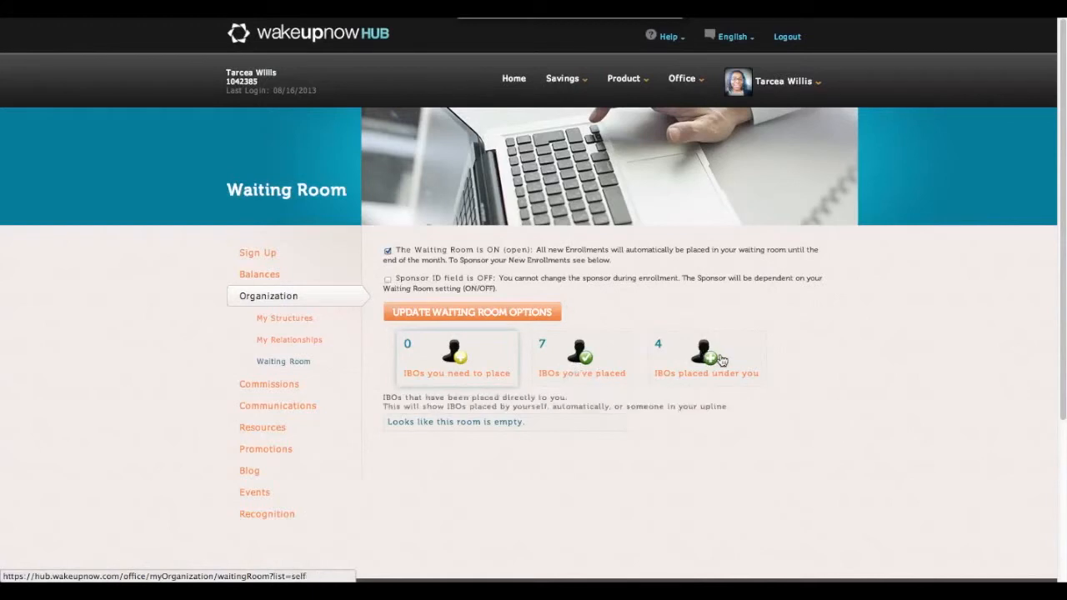
# Launch My Structures to show the full sponsorship tree
pyautogui.click(581, 358)
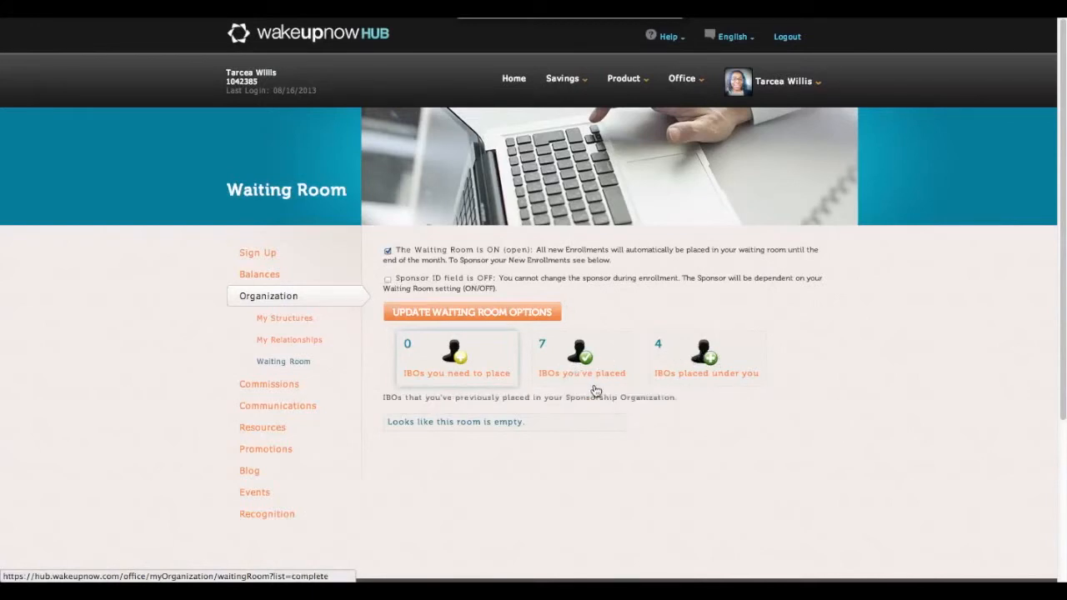
pyautogui.moveTo(602, 369)
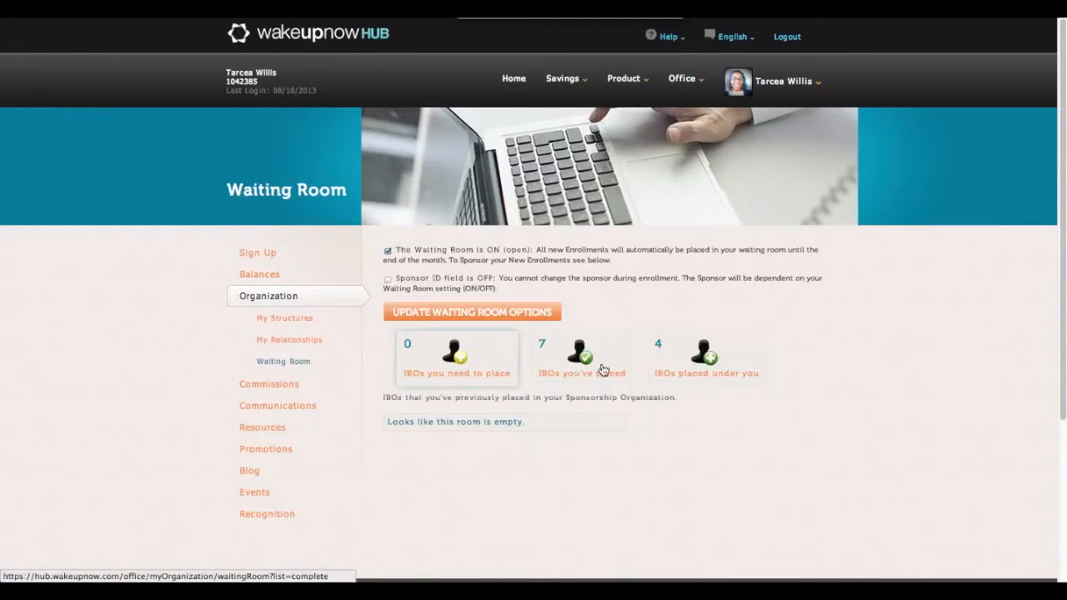
pyautogui.click(582, 358)
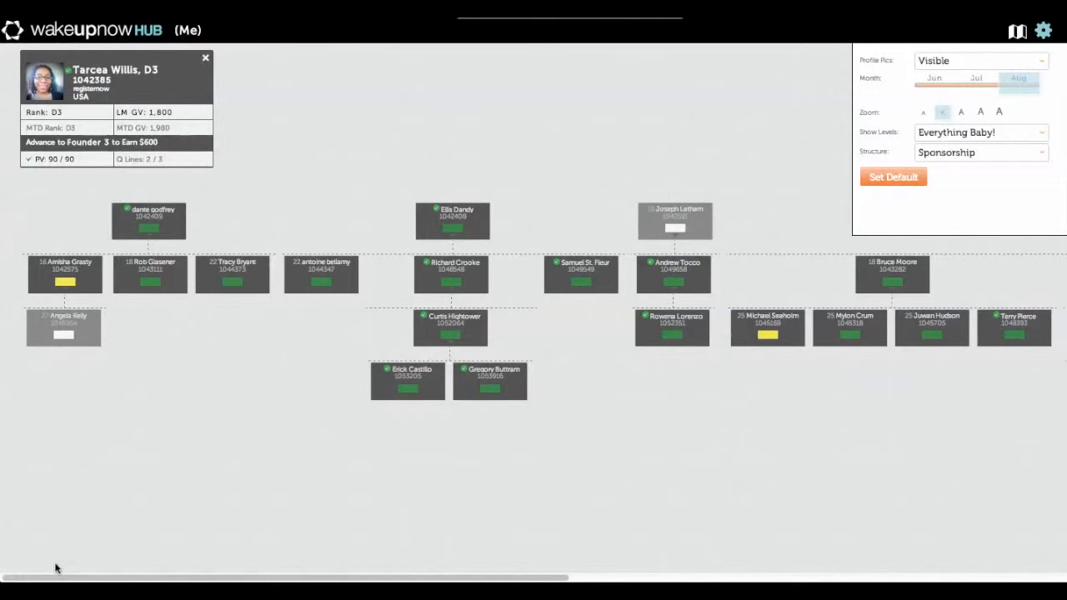
pyautogui.moveTo(146, 495)
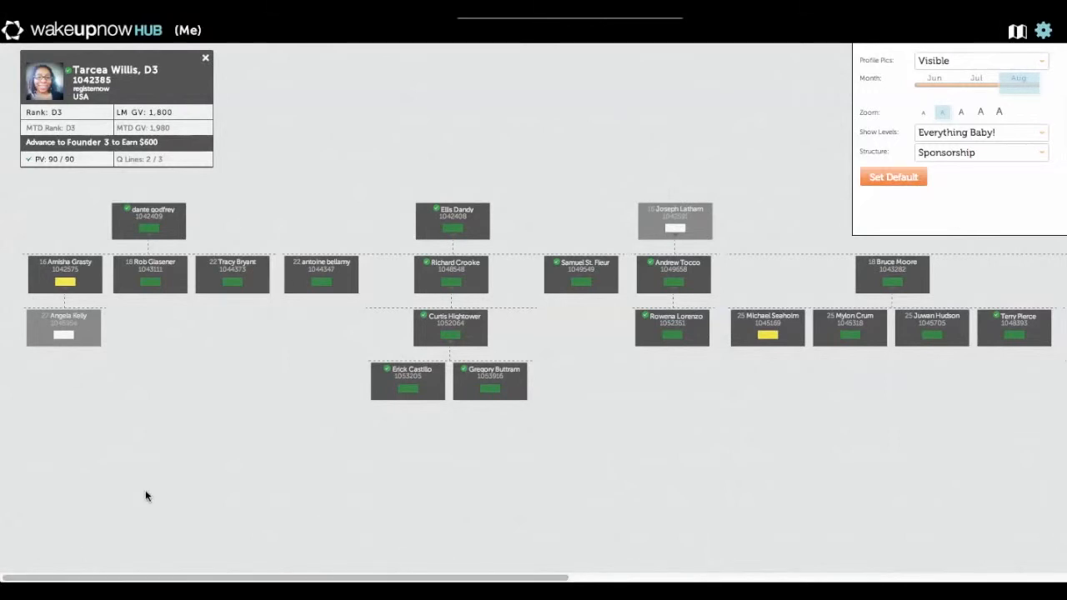
pyautogui.moveTo(170, 490)
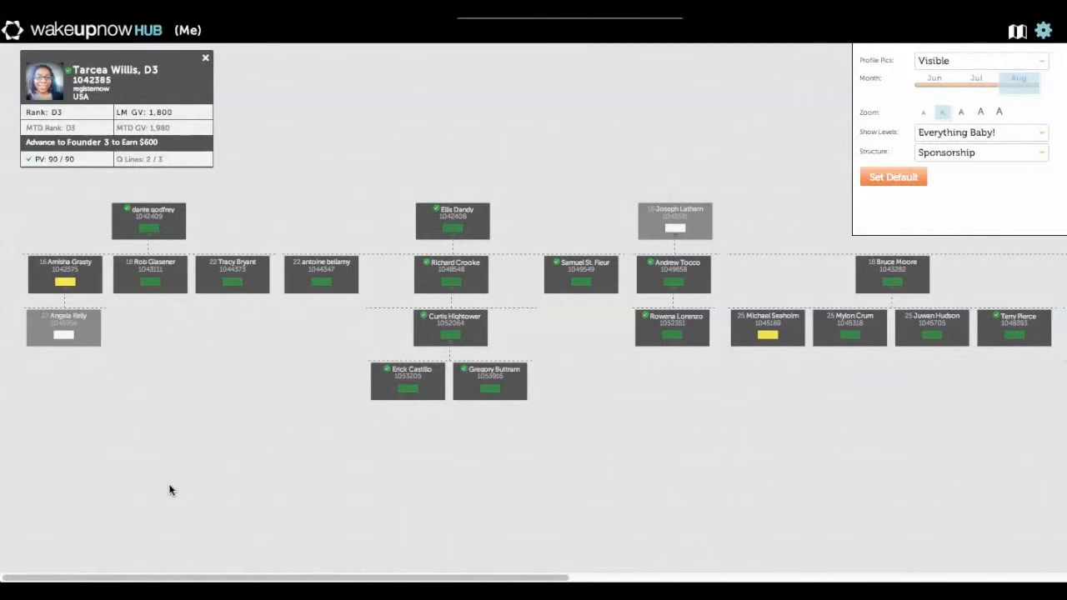
pyautogui.moveTo(161, 517)
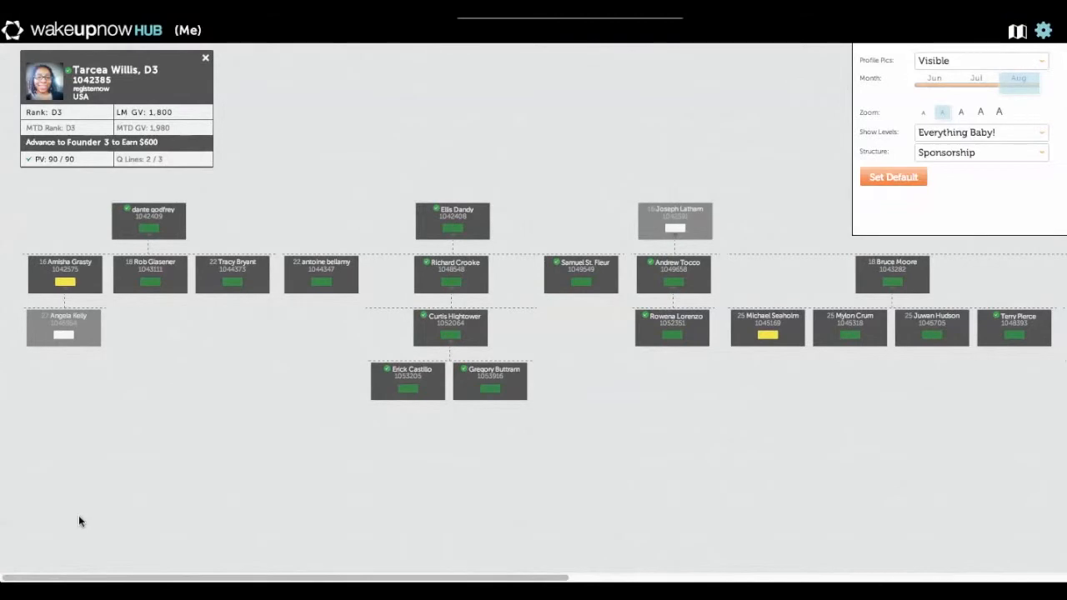
pyautogui.moveTo(216, 501)
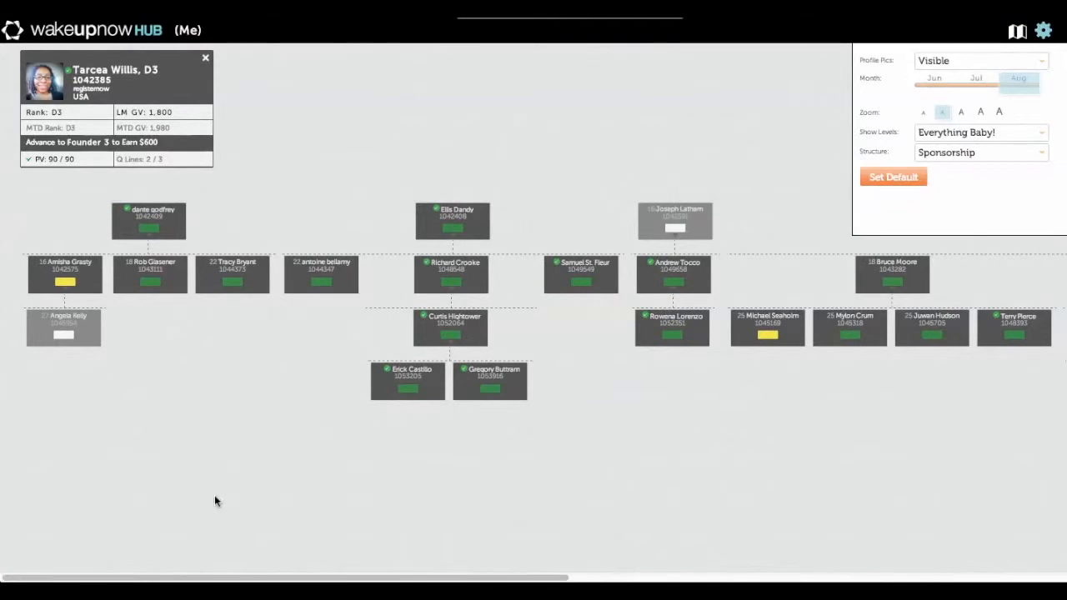
pyautogui.moveTo(234, 534)
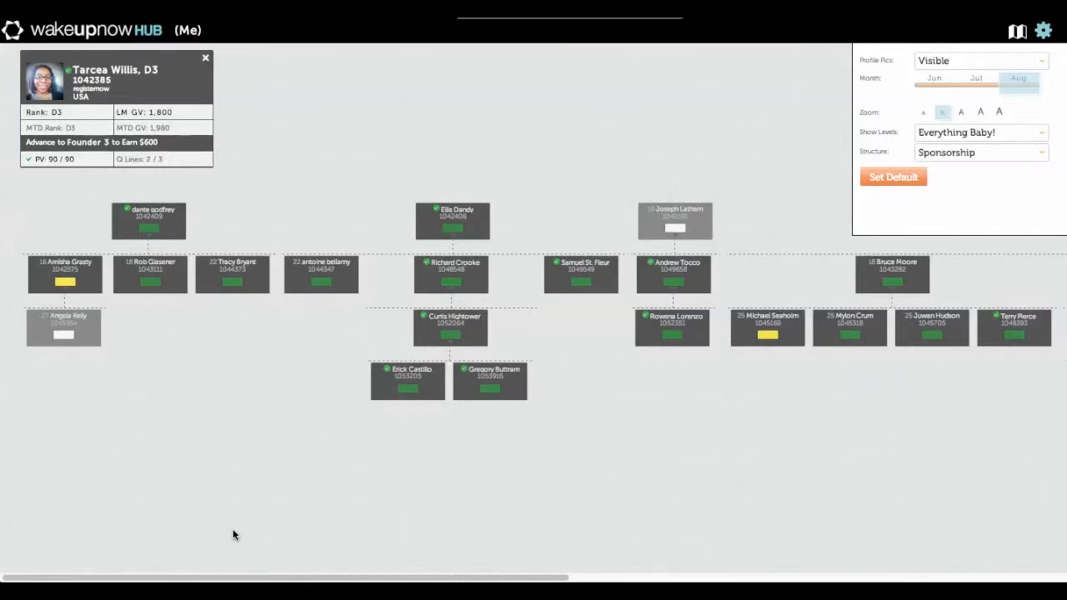
pyautogui.moveTo(184, 568)
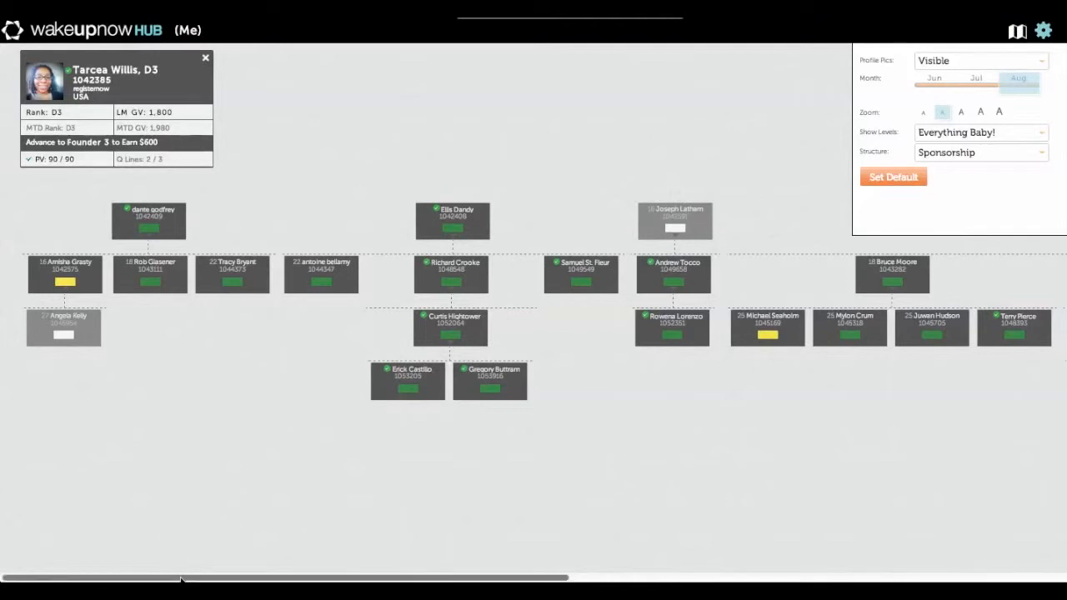
pyautogui.hscroll(3)
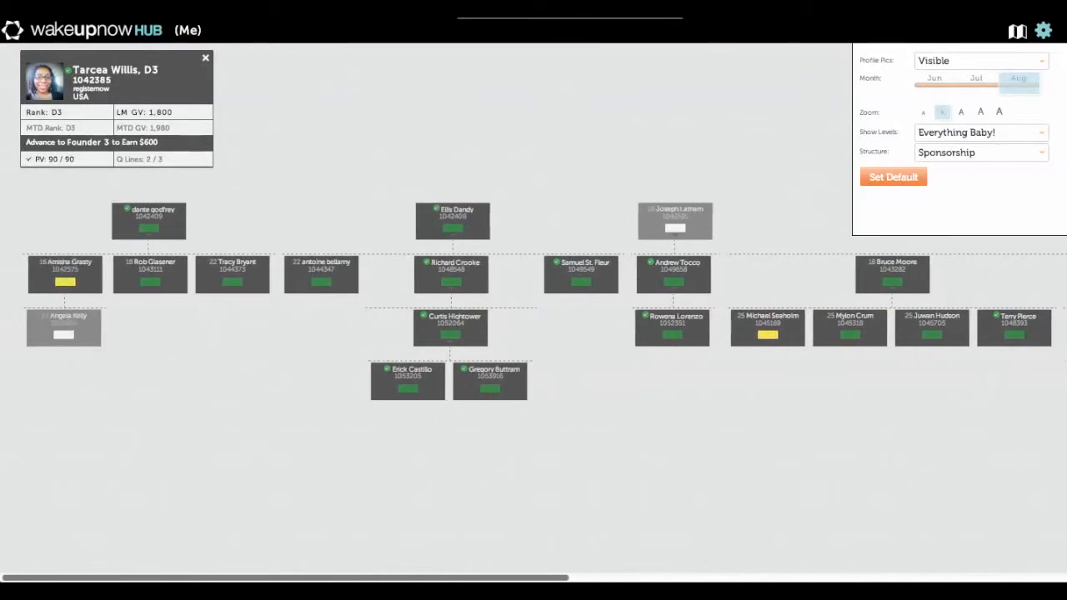
pyautogui.moveTo(158, 302)
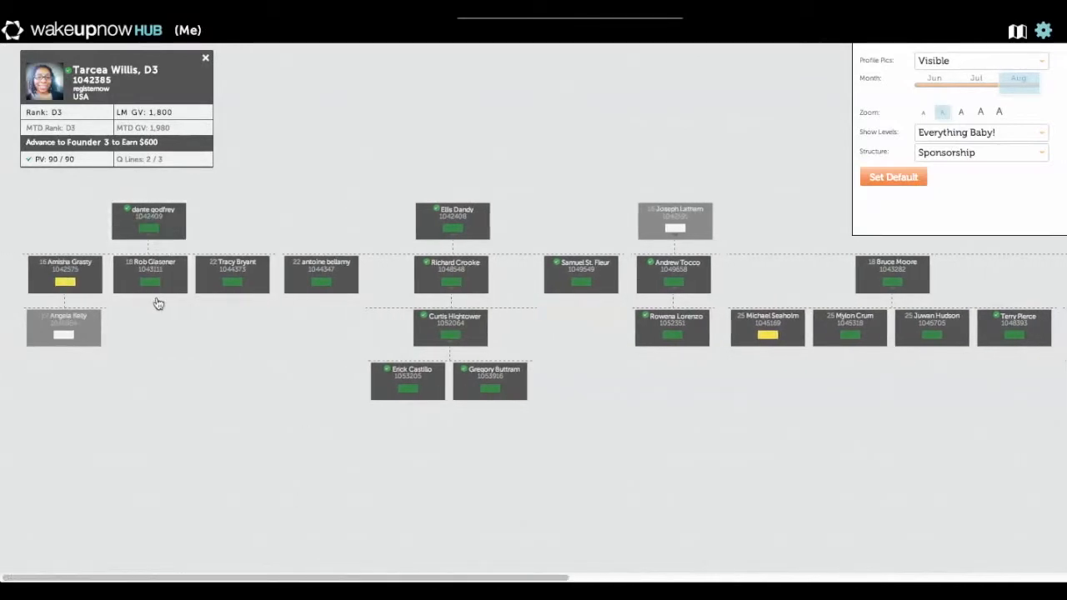
pyautogui.hscroll(3)
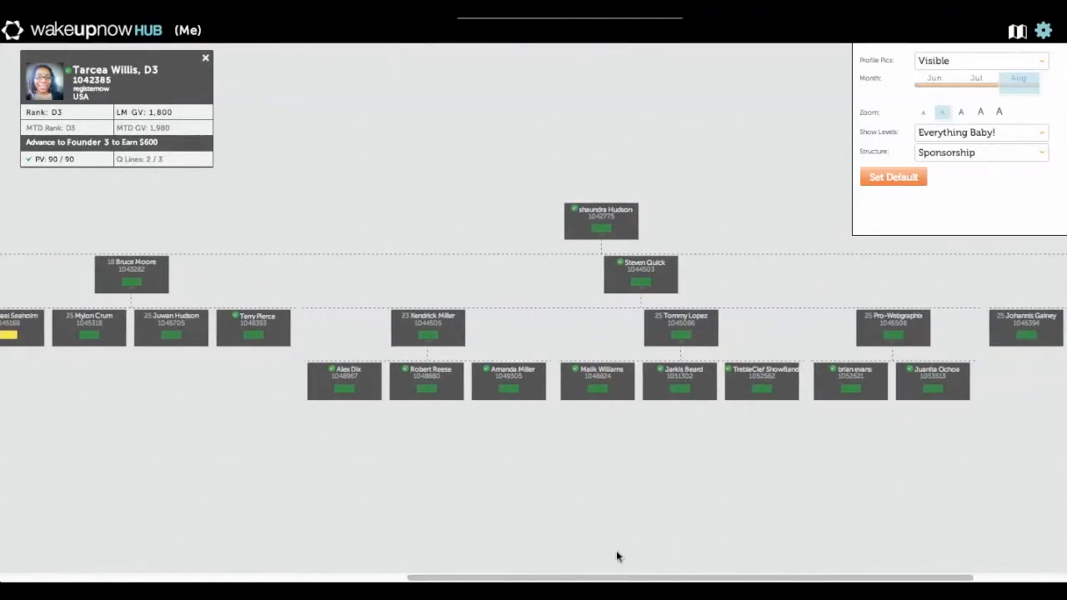
pyautogui.moveTo(273, 462)
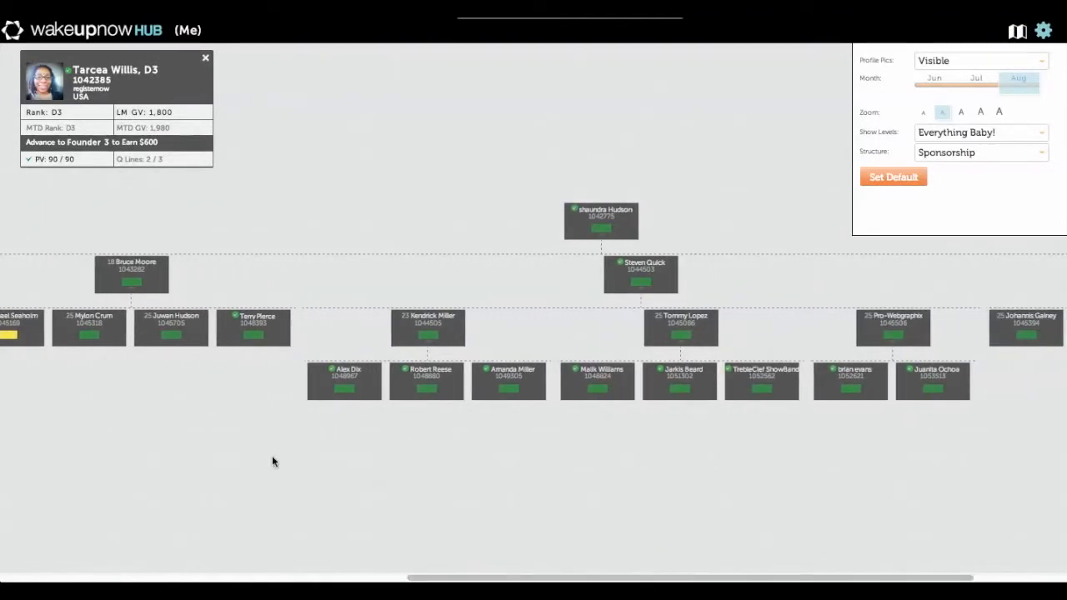
pyautogui.moveTo(456, 522)
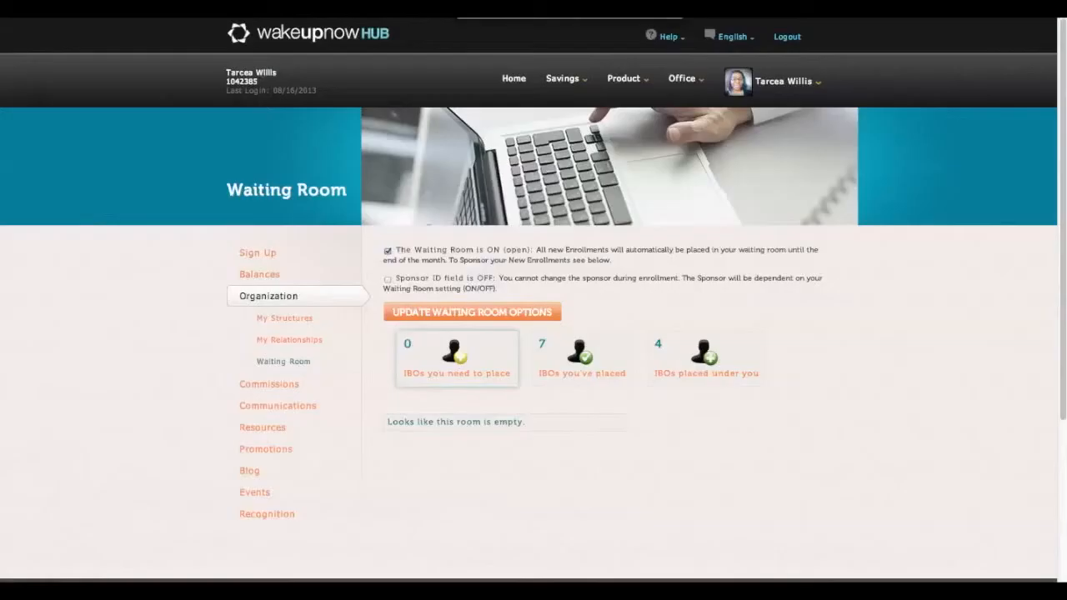
pyautogui.moveTo(891, 26)
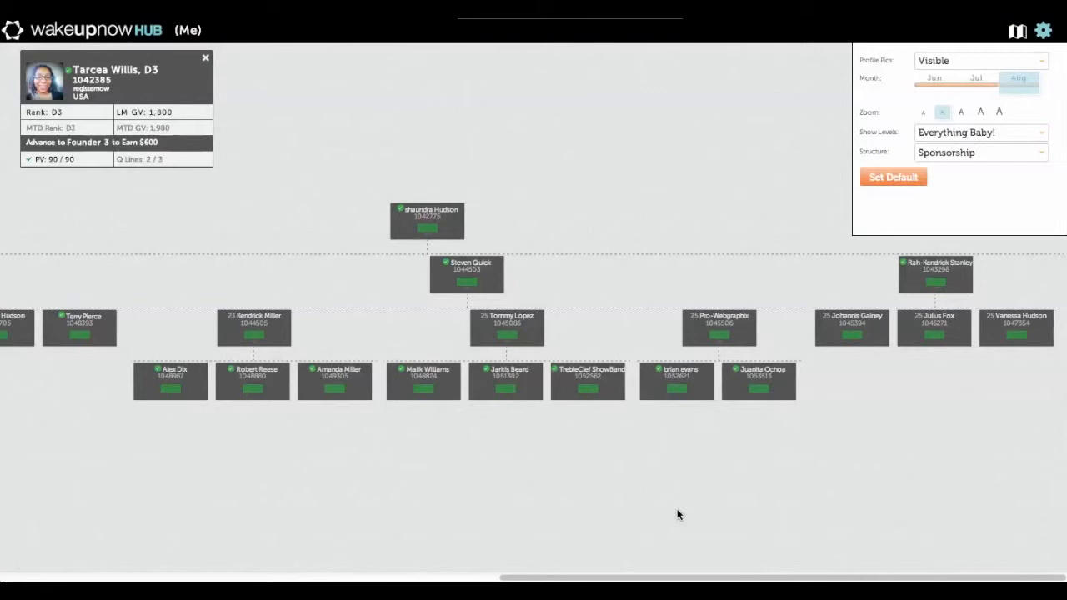
pyautogui.moveTo(715, 520)
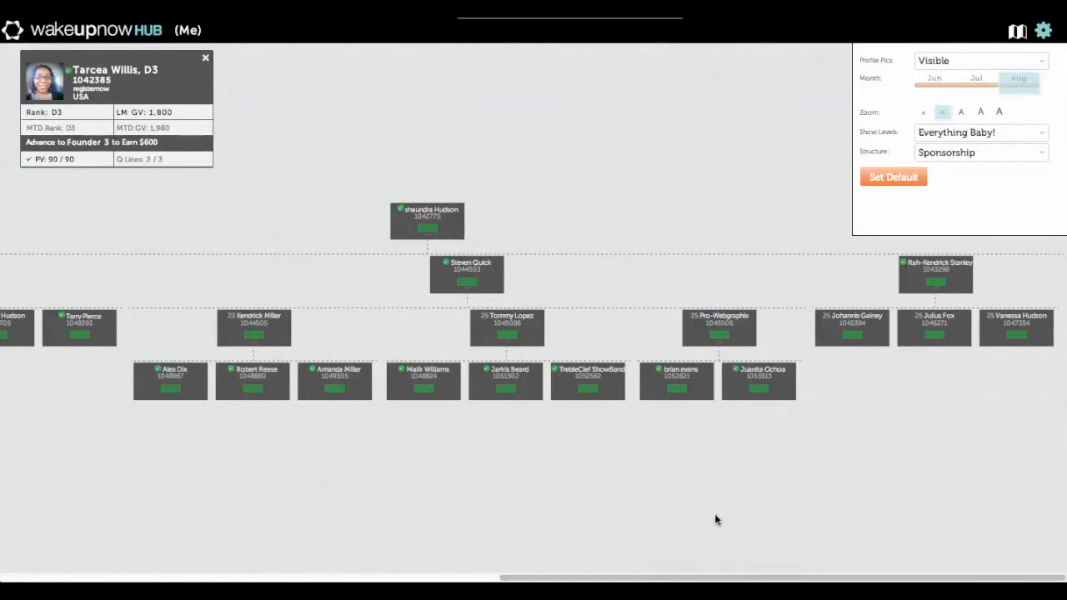
pyautogui.moveTo(696, 398)
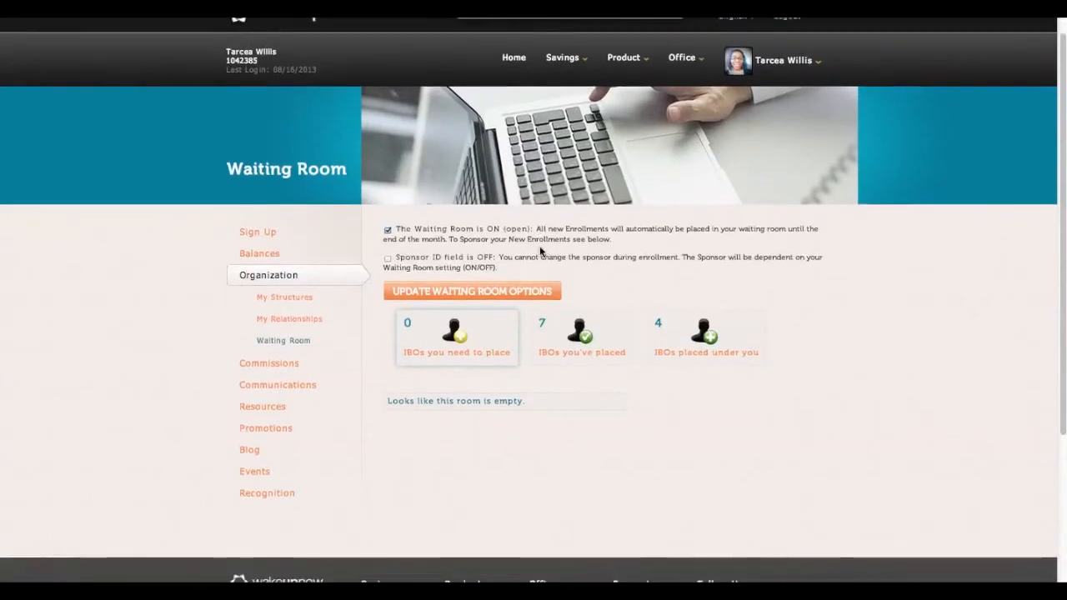
# Go to the Home dashboard with the Marketplace banner and $100.00 estimated commission
pyautogui.scroll(3)
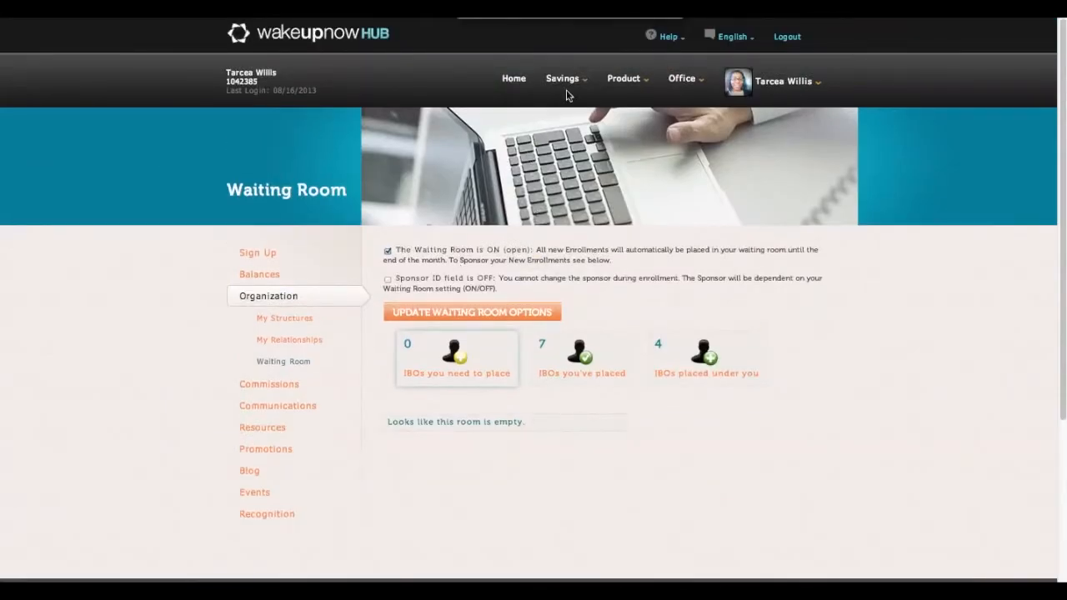
pyautogui.click(513, 78)
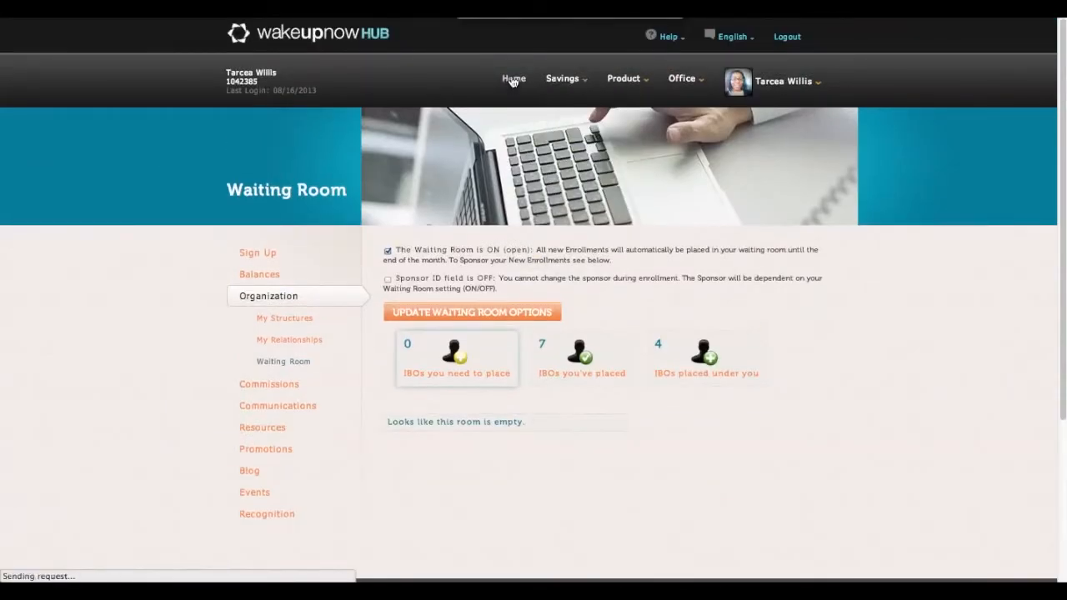
pyautogui.click(513, 78)
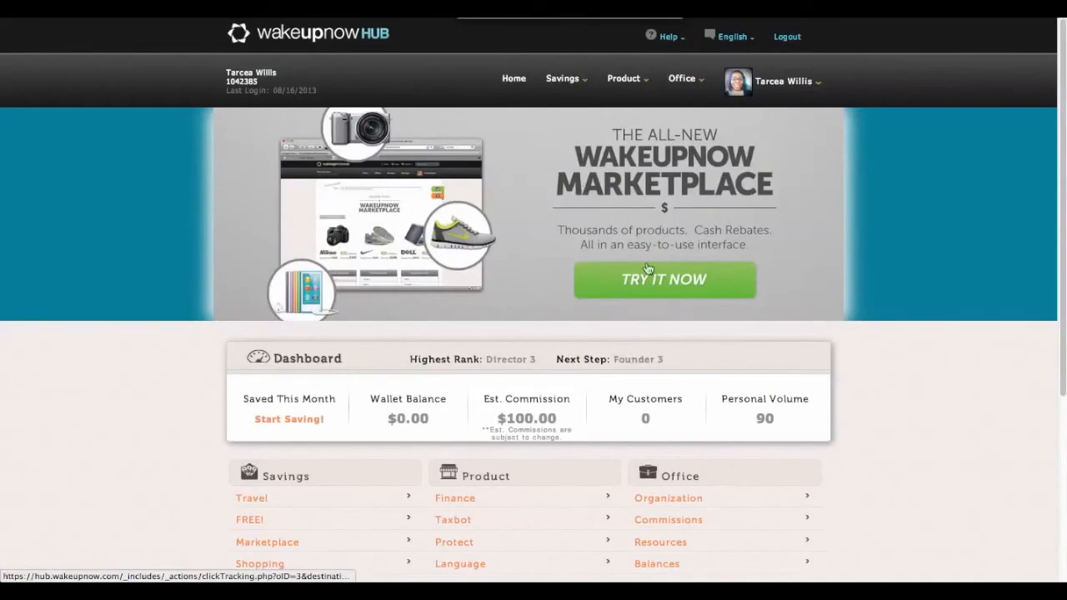
# Open the Marketplace and browse Featured Deals, Stores and Products down to store search
pyautogui.click(663, 279)
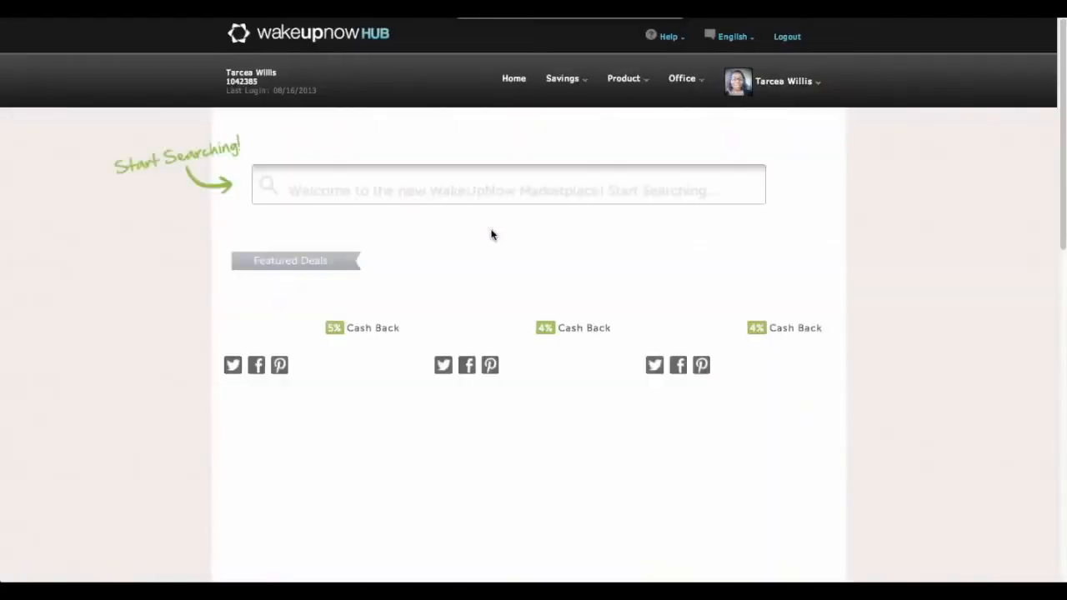
pyautogui.scroll(-3)
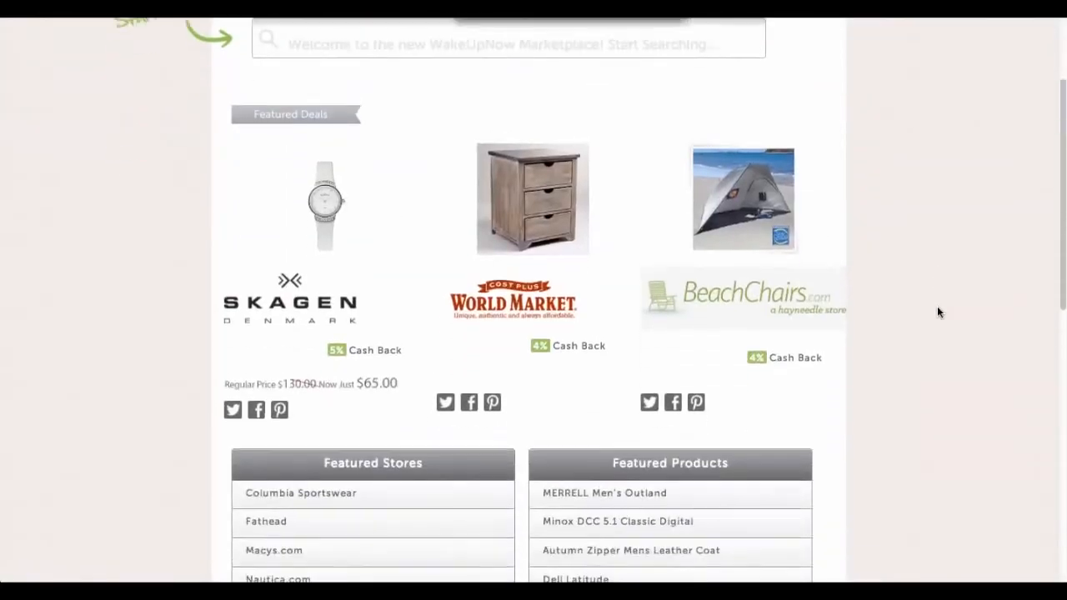
pyautogui.scroll(-3)
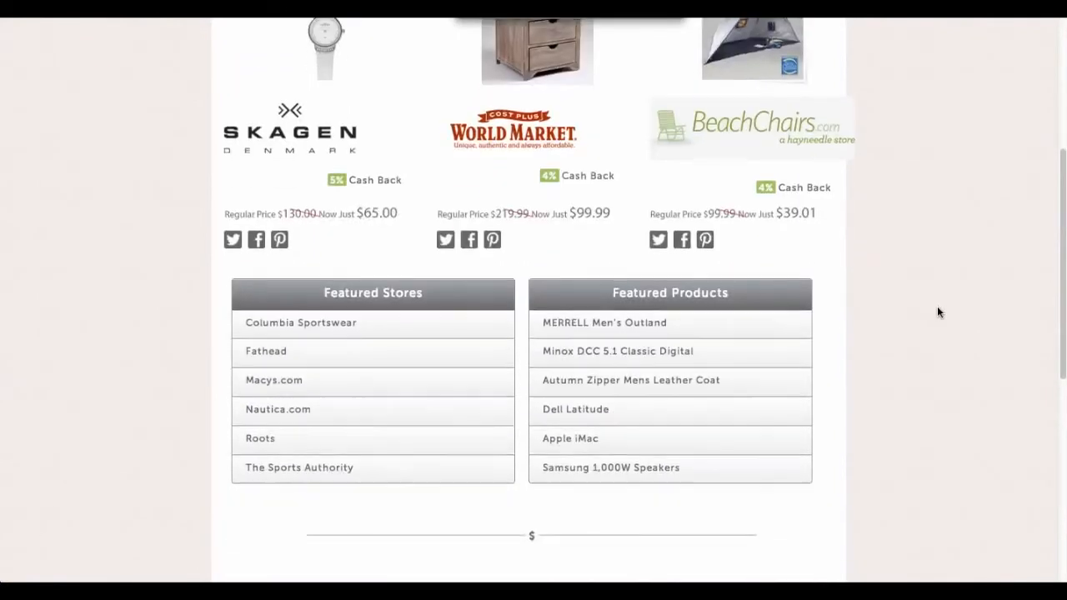
pyautogui.scroll(3)
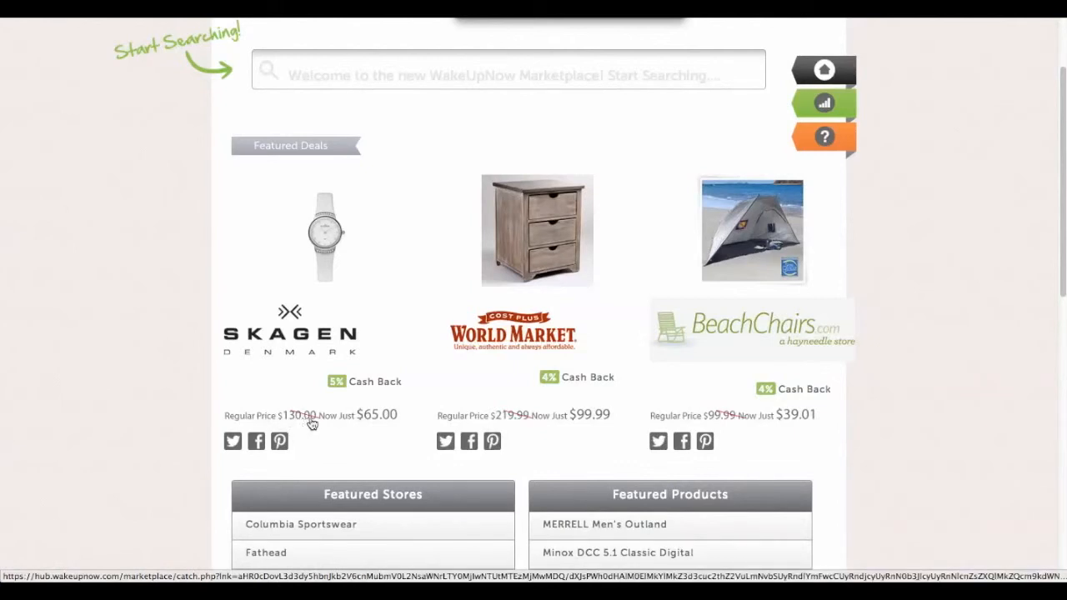
pyautogui.moveTo(382, 425)
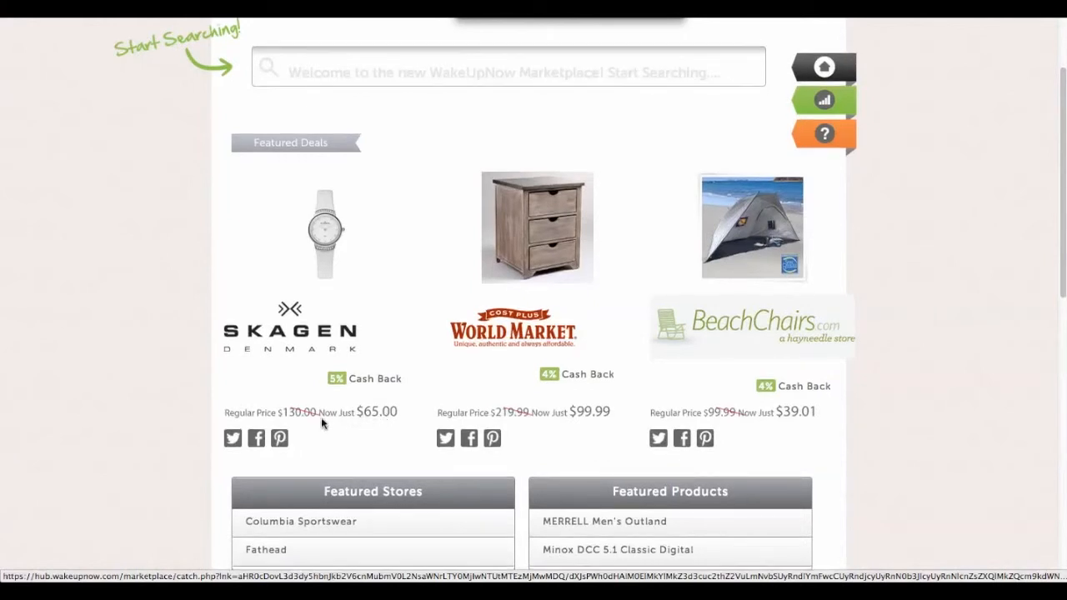
pyautogui.scroll(-3)
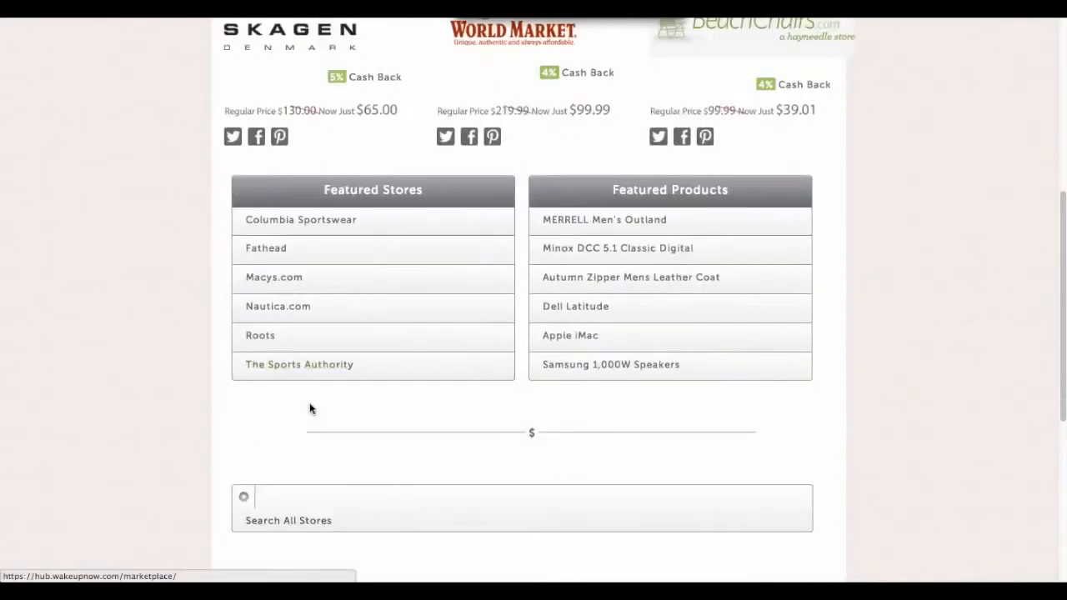
pyautogui.moveTo(314, 286)
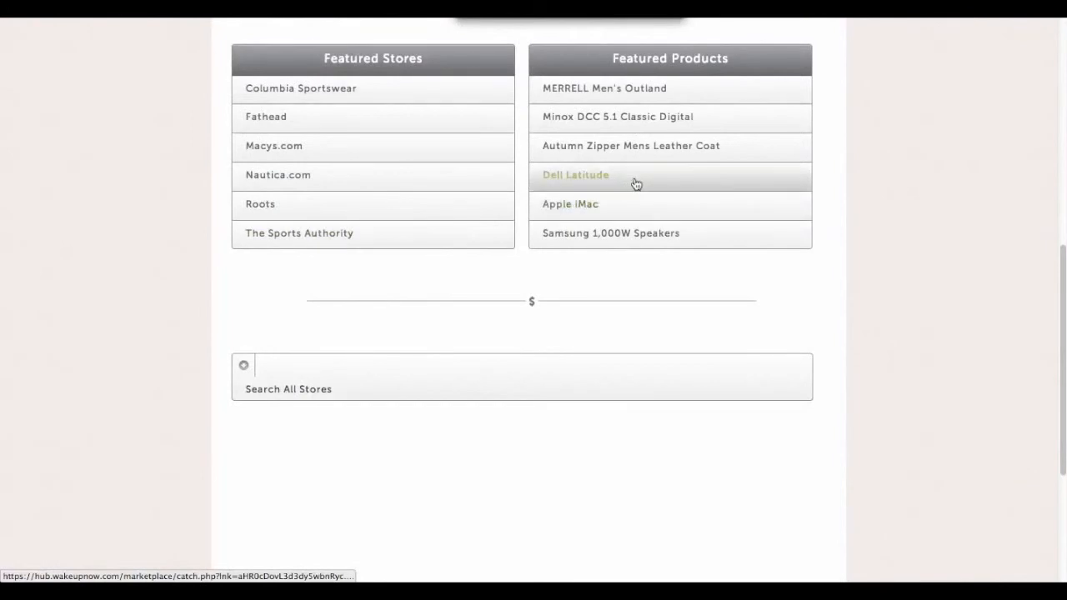
pyautogui.moveTo(620, 275)
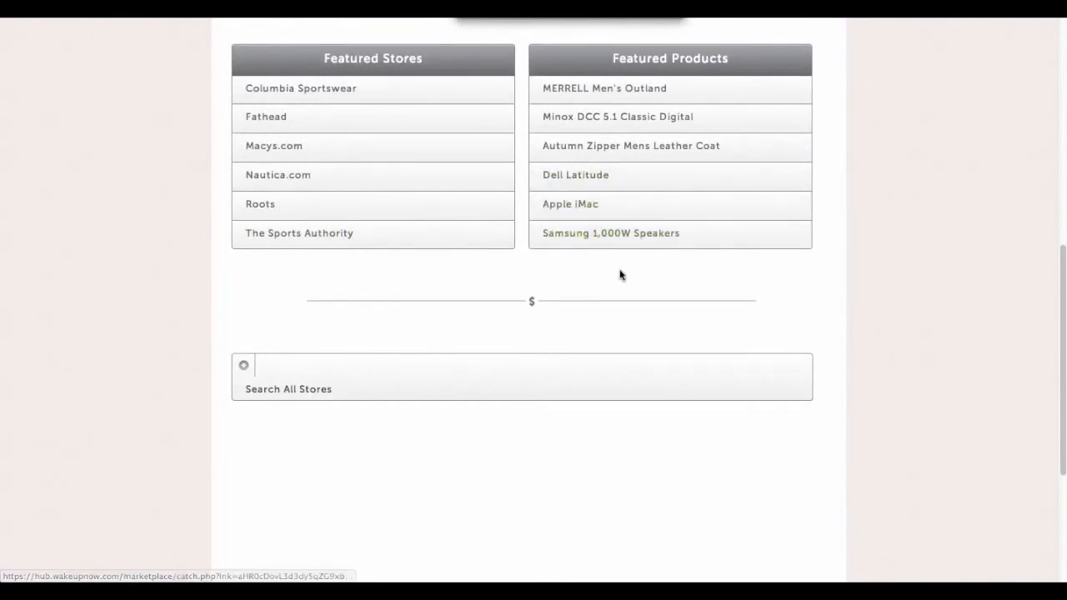
pyautogui.scroll(-3)
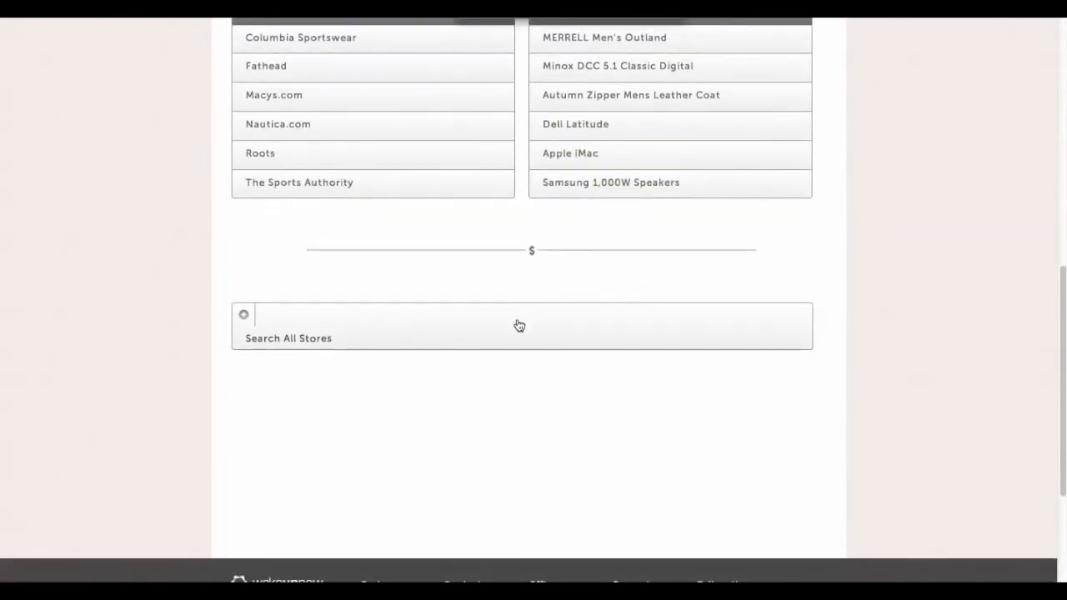
pyautogui.moveTo(621, 187)
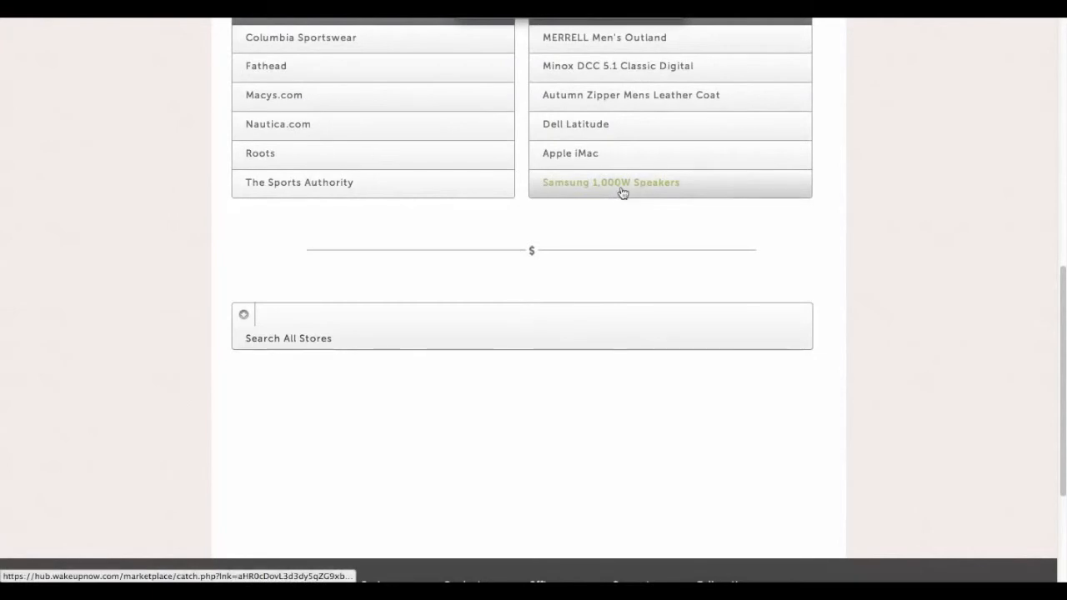
pyautogui.moveTo(629, 182)
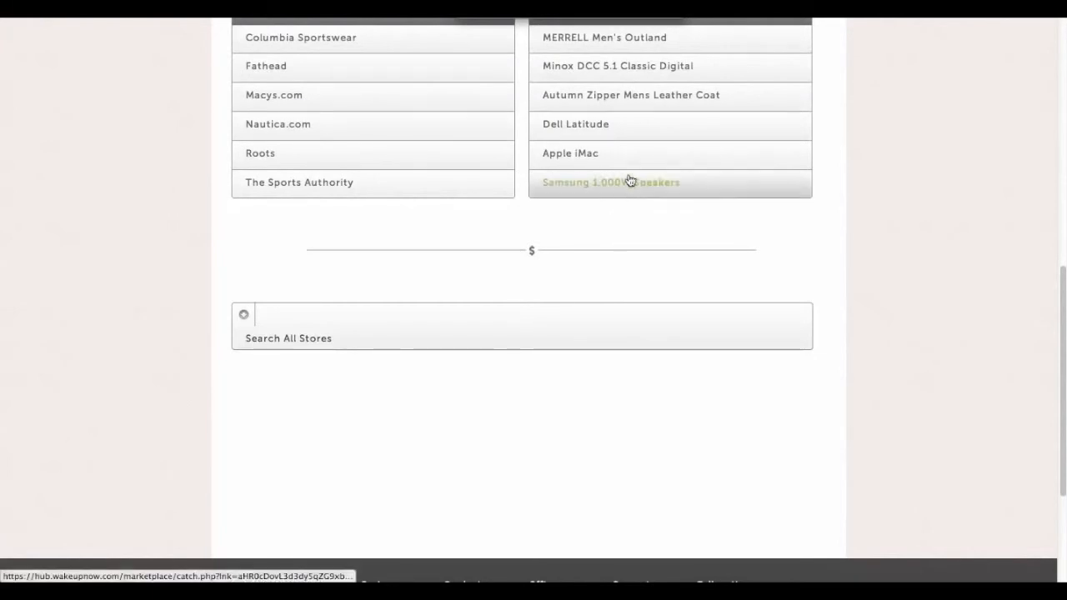
# Expand the Search All Stores dropdown and scroll through the alphabetical store list
pyautogui.click(525, 325)
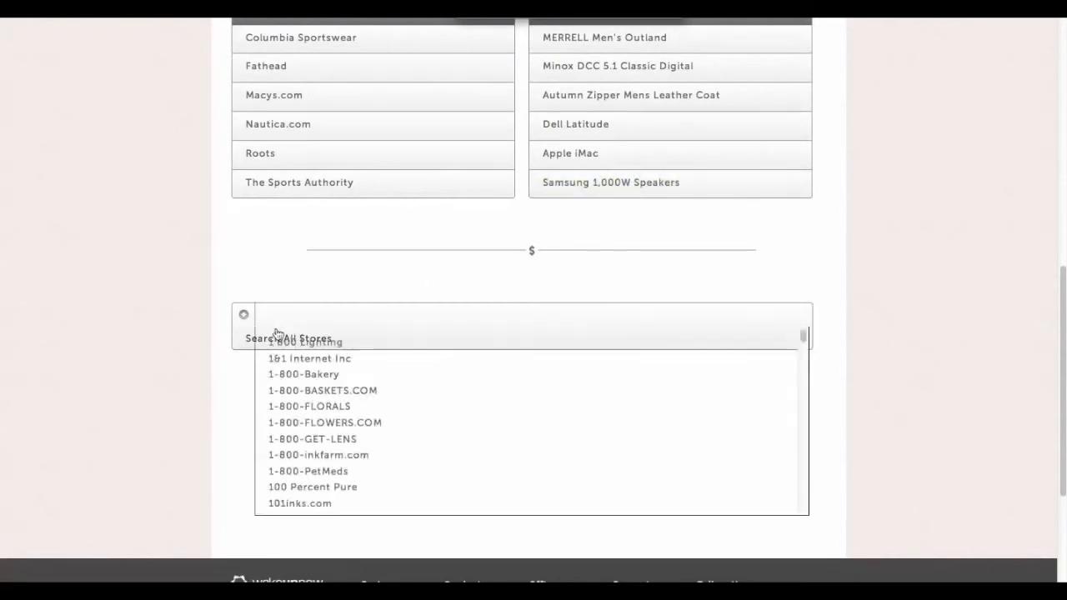
pyautogui.scroll(-3)
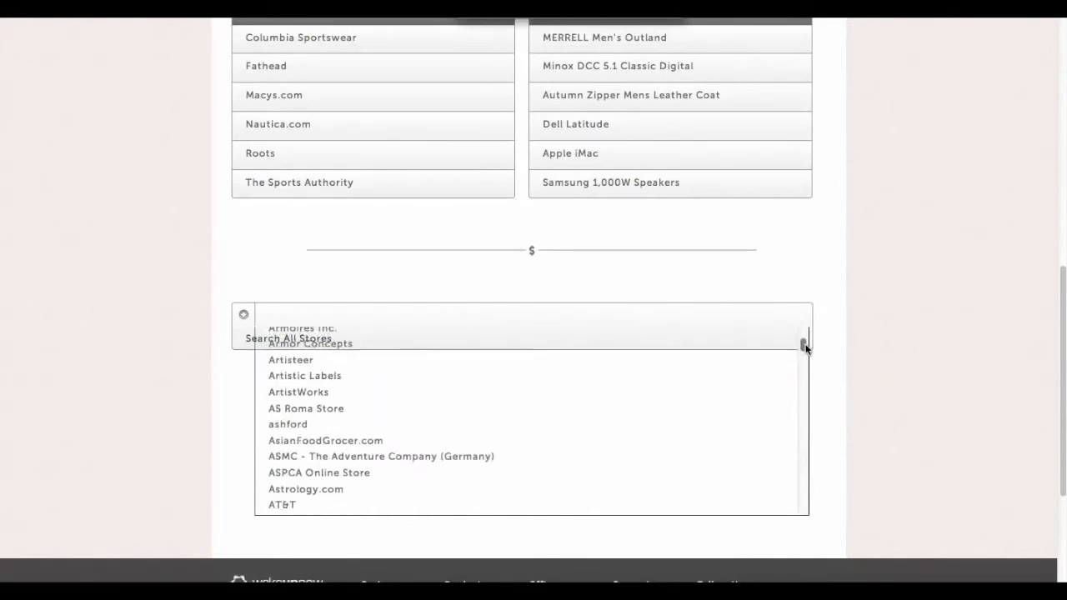
pyautogui.scroll(-3)
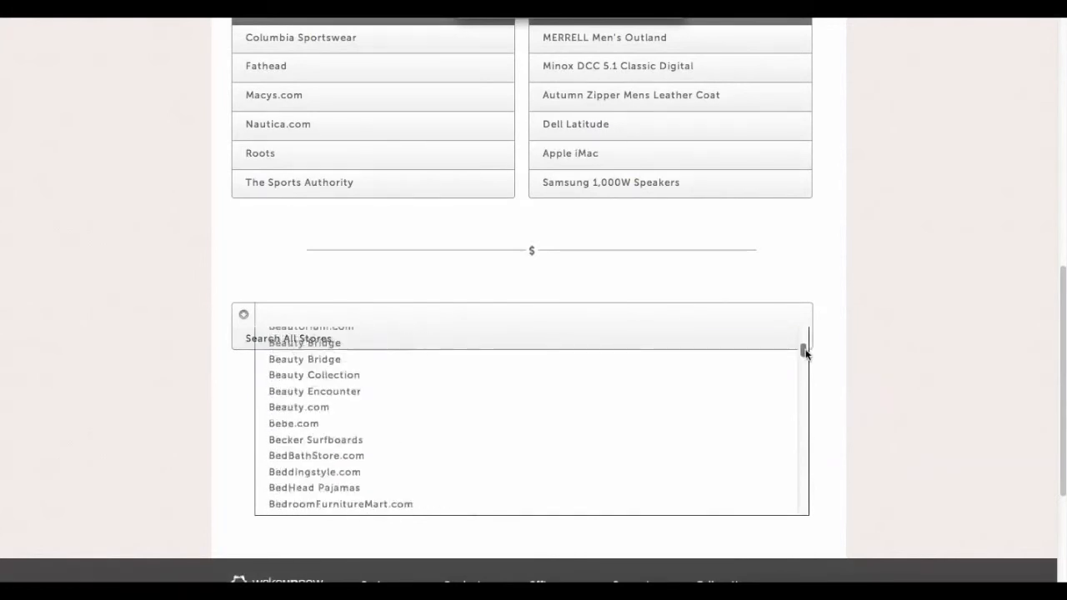
pyautogui.scroll(-3)
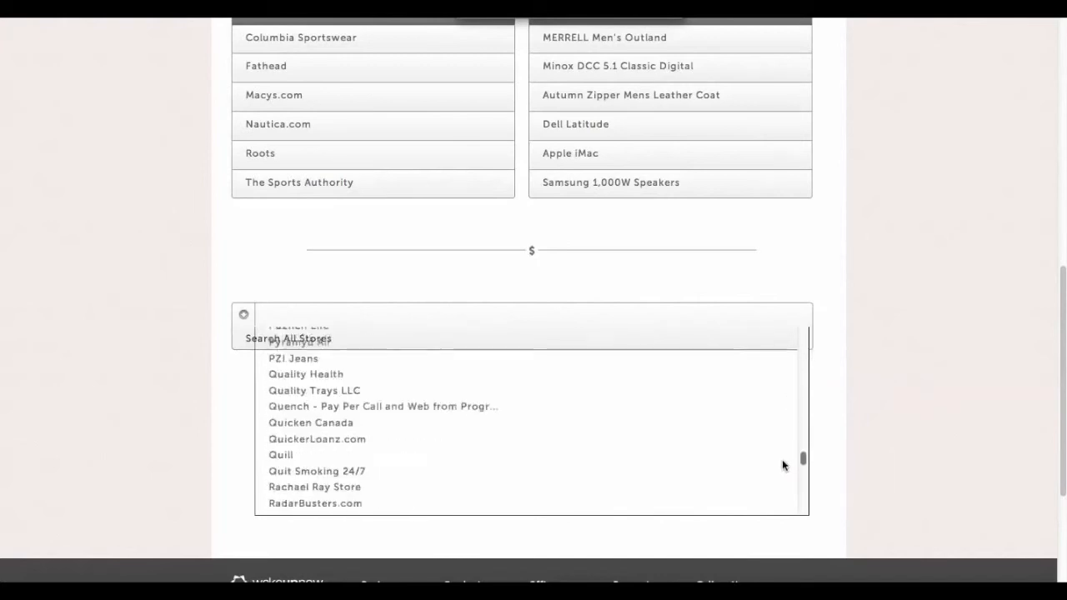
pyautogui.scroll(-3)
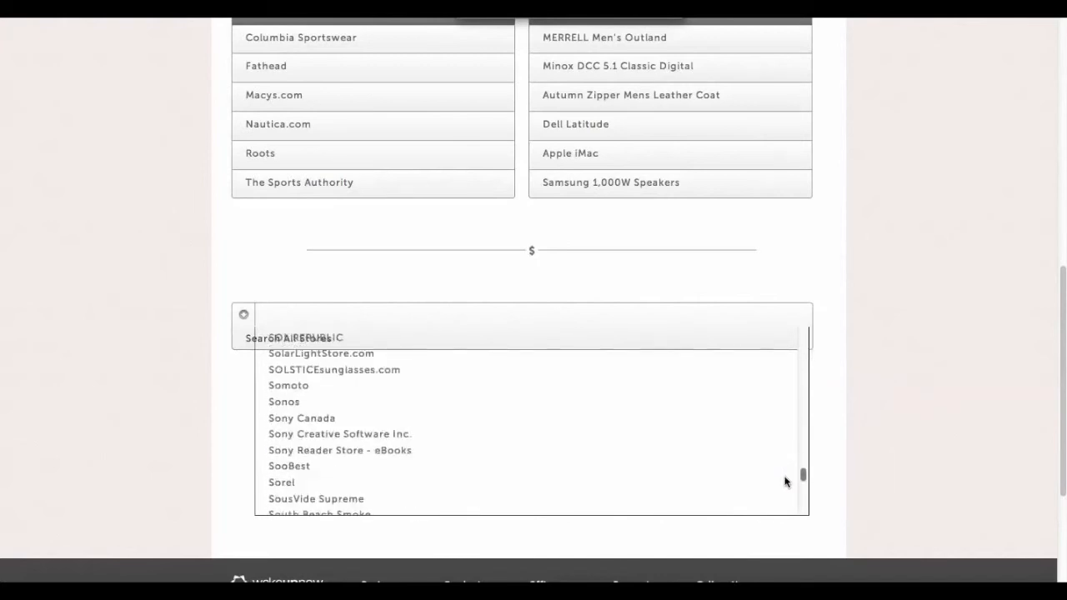
pyautogui.scroll(3)
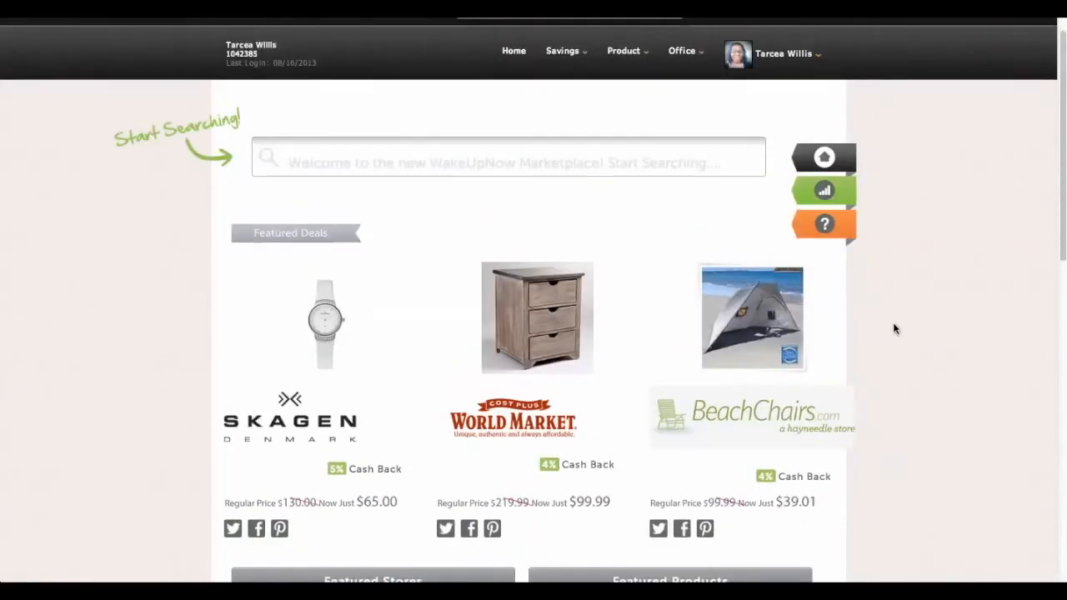
pyautogui.moveTo(852, 334)
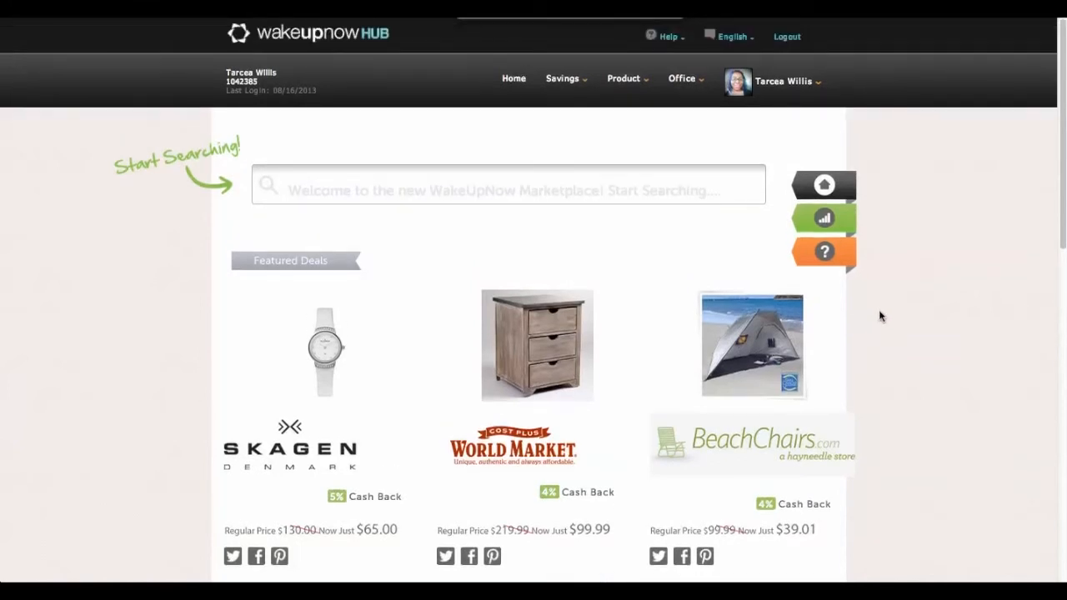
pyautogui.moveTo(870, 316)
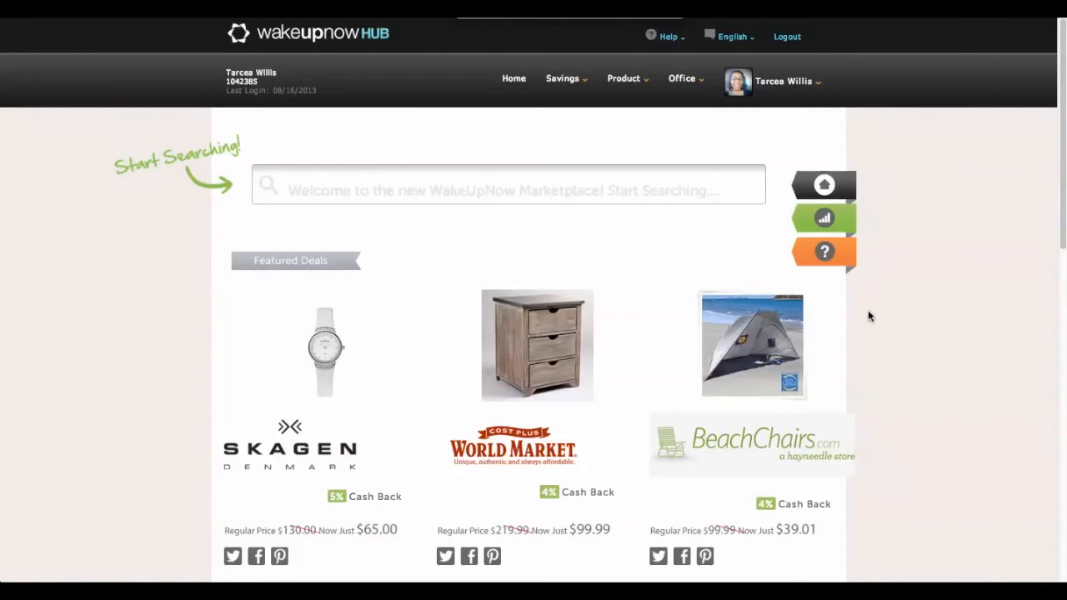
pyautogui.moveTo(775, 205)
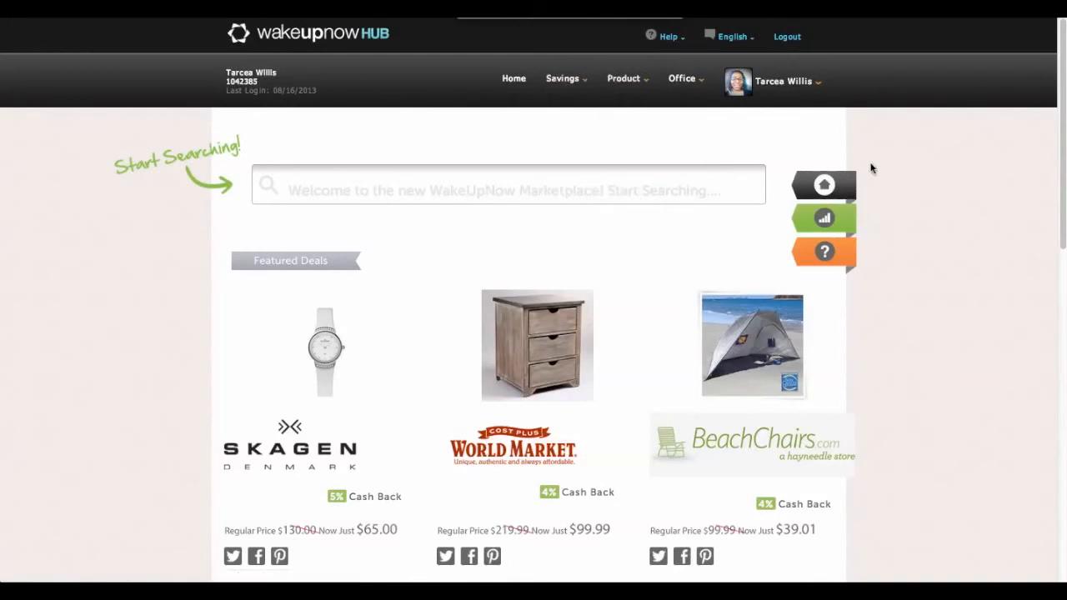
pyautogui.moveTo(947, 248)
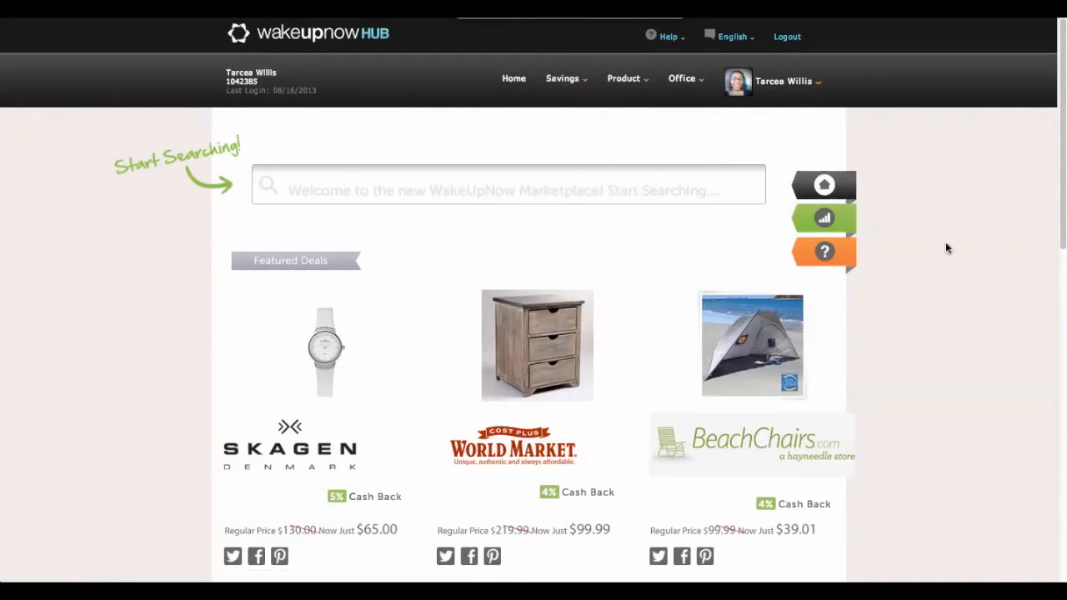
pyautogui.moveTo(958, 163)
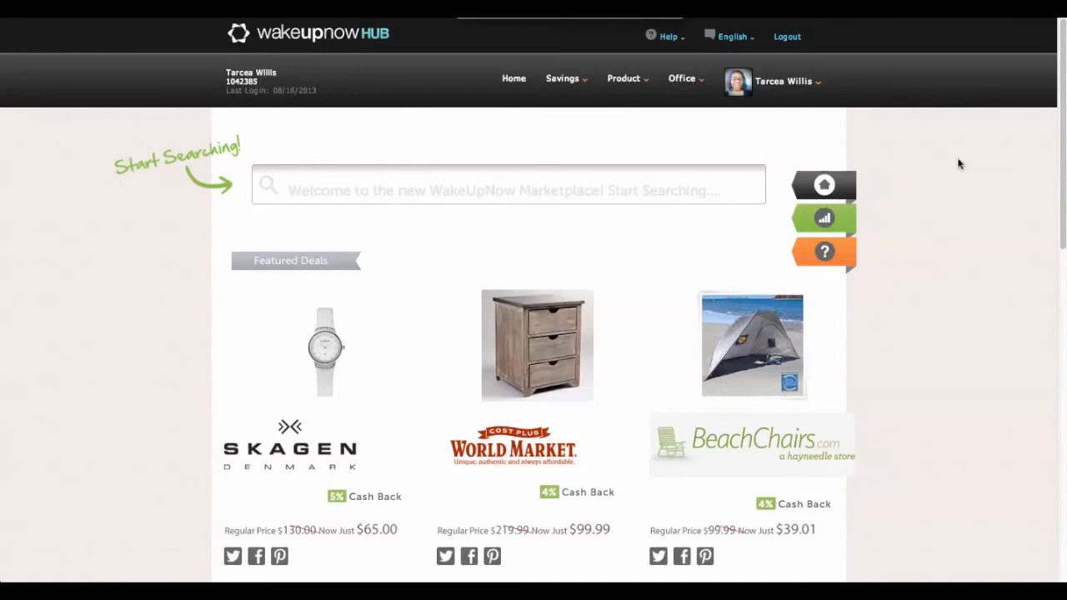
pyautogui.moveTo(986, 285)
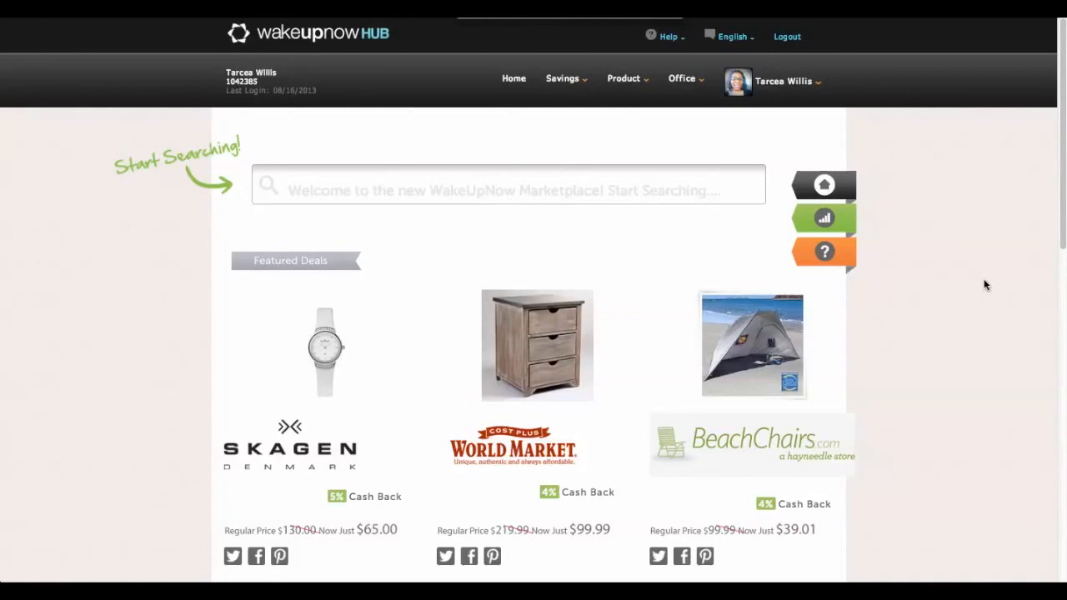
pyautogui.moveTo(441, 129)
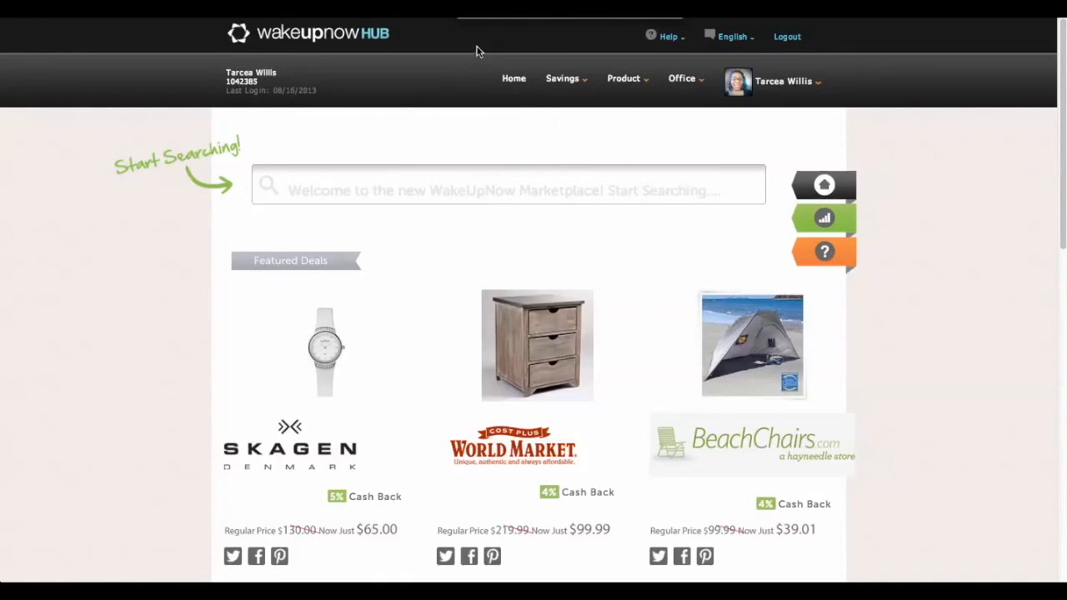
pyautogui.moveTo(489, 47)
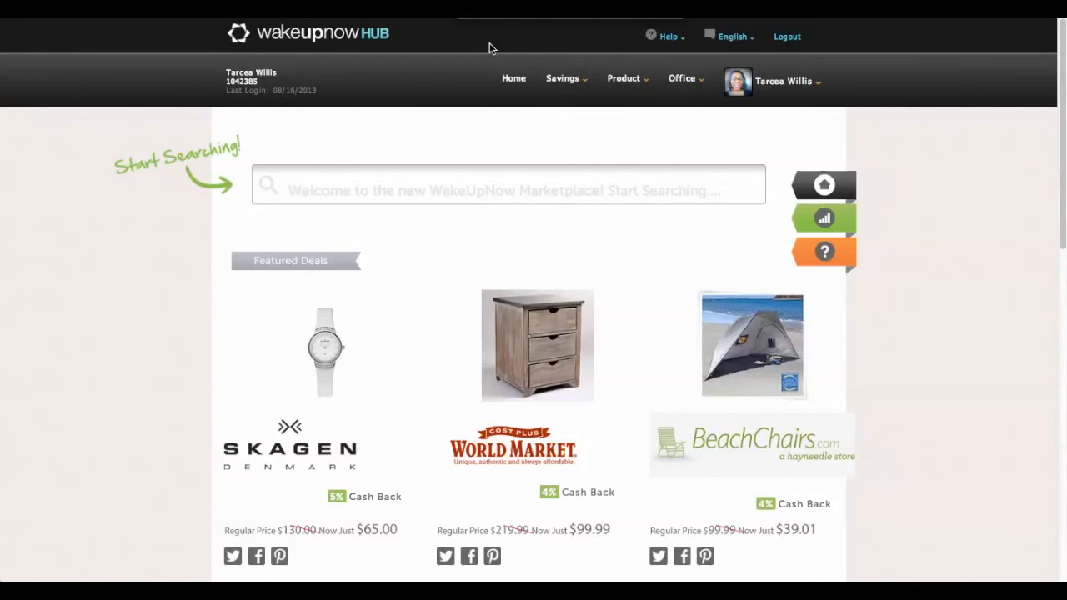
pyautogui.moveTo(500, 21)
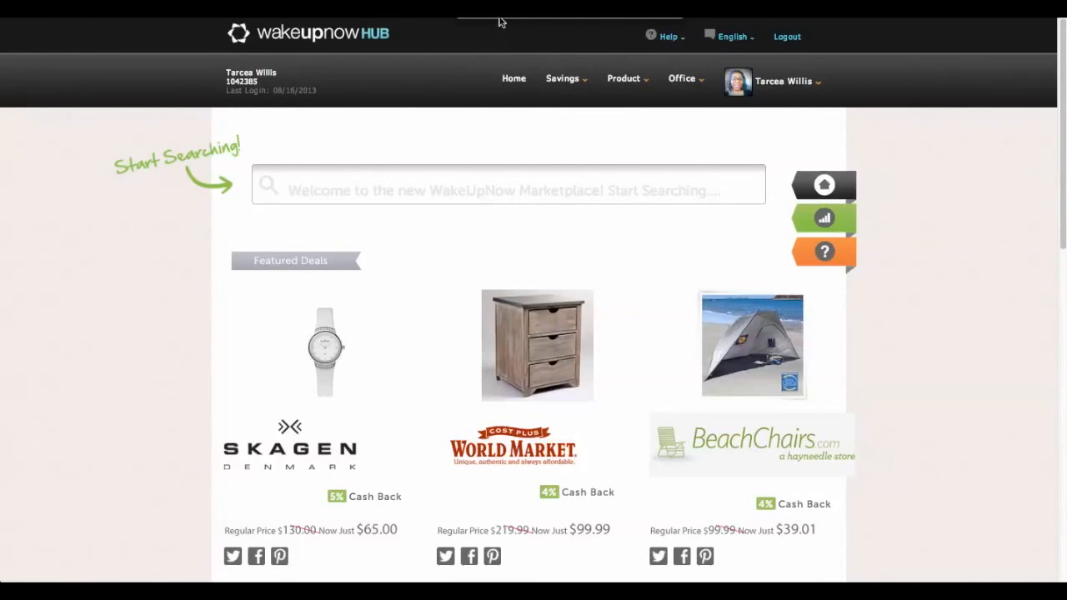